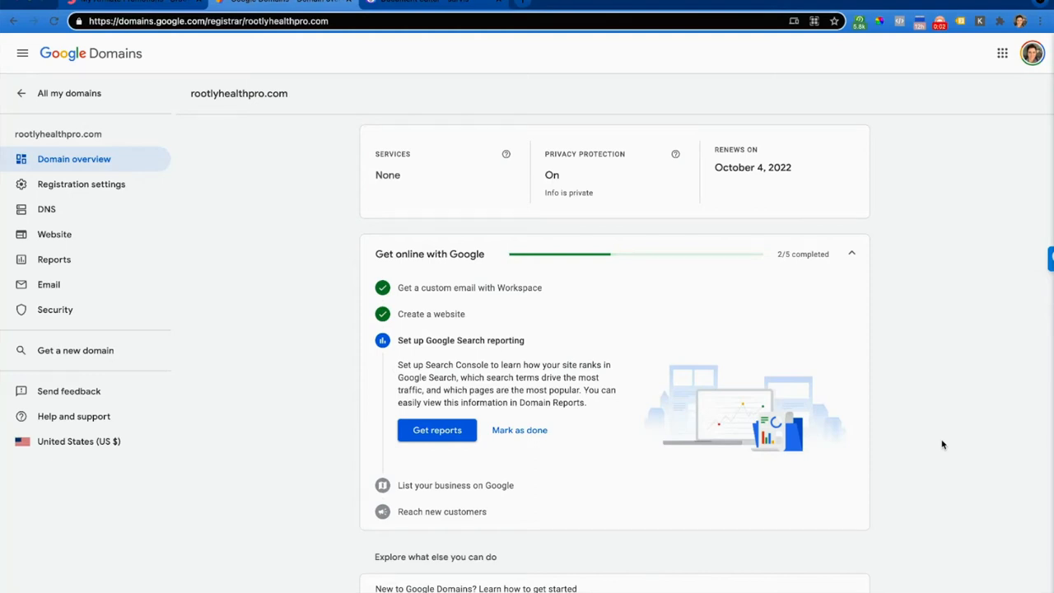
mouse_move(294, 211)
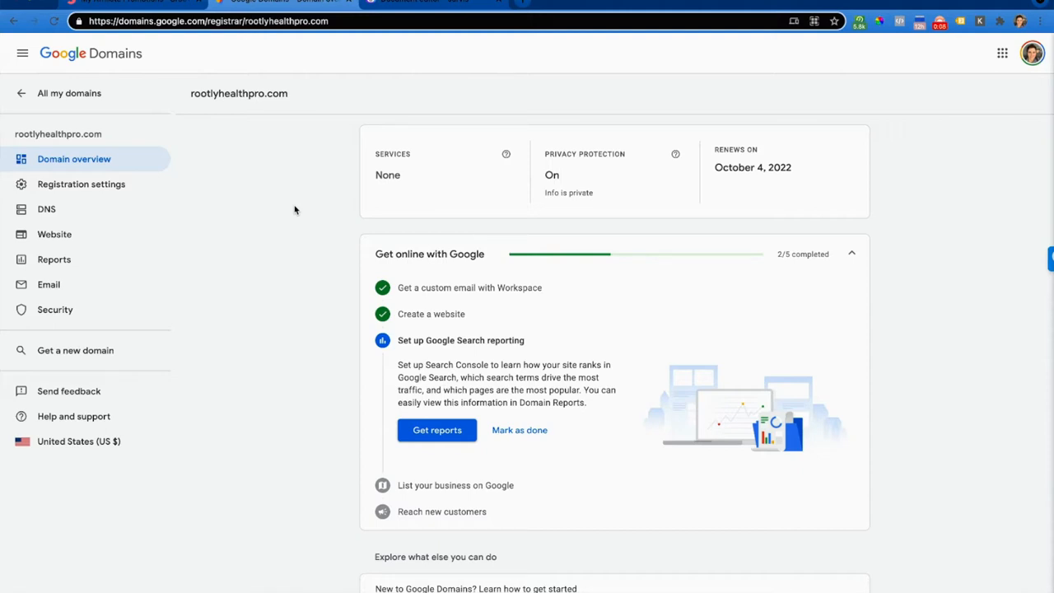
mouse_move(289, 206)
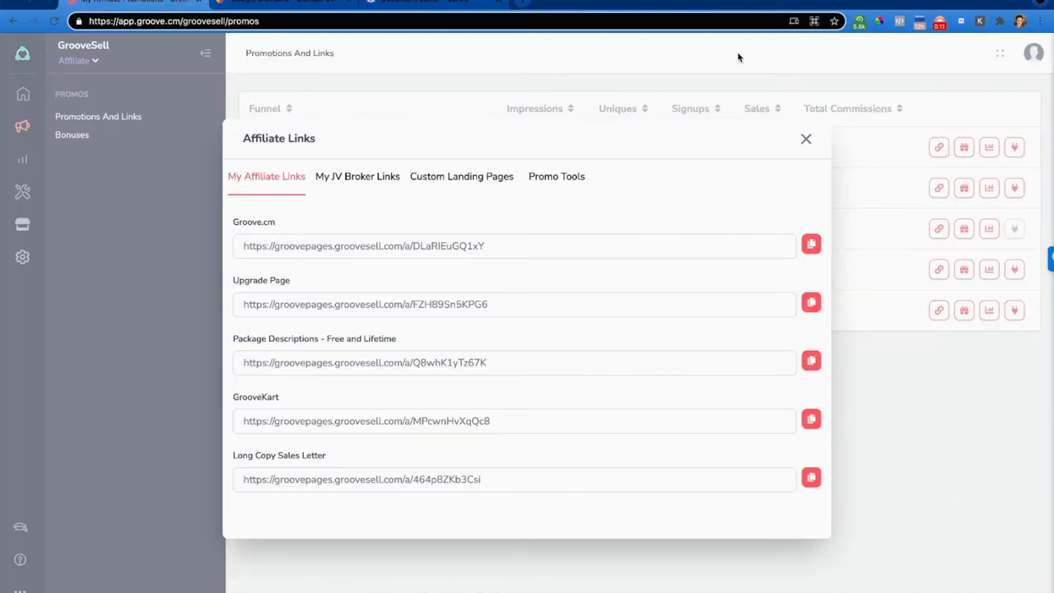
From the Groove dashboard, reach My account's Domains tab and choose Custom Domains
left_click(21, 54)
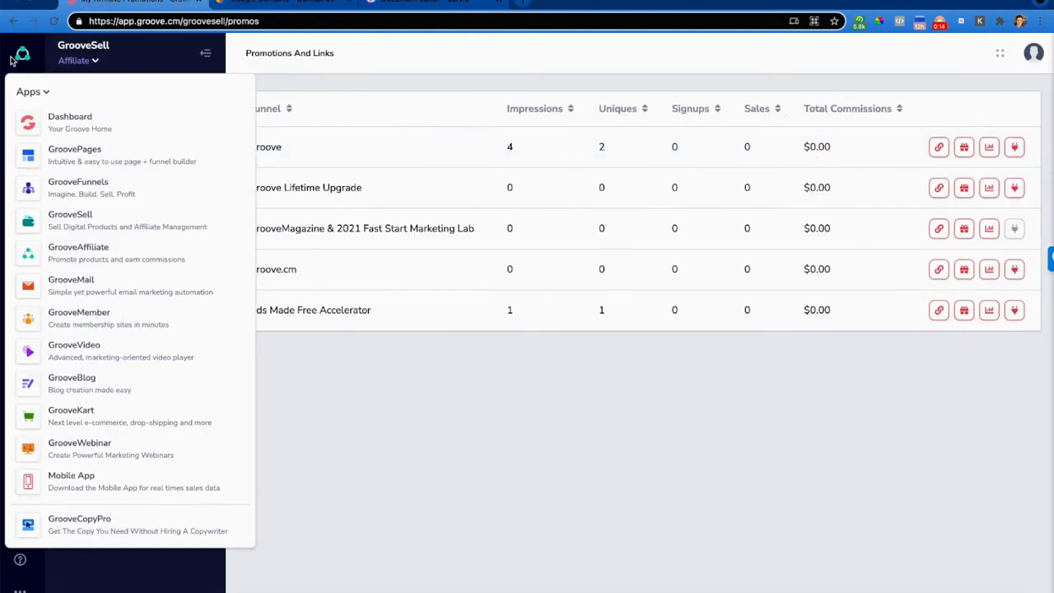
left_click(70, 122)
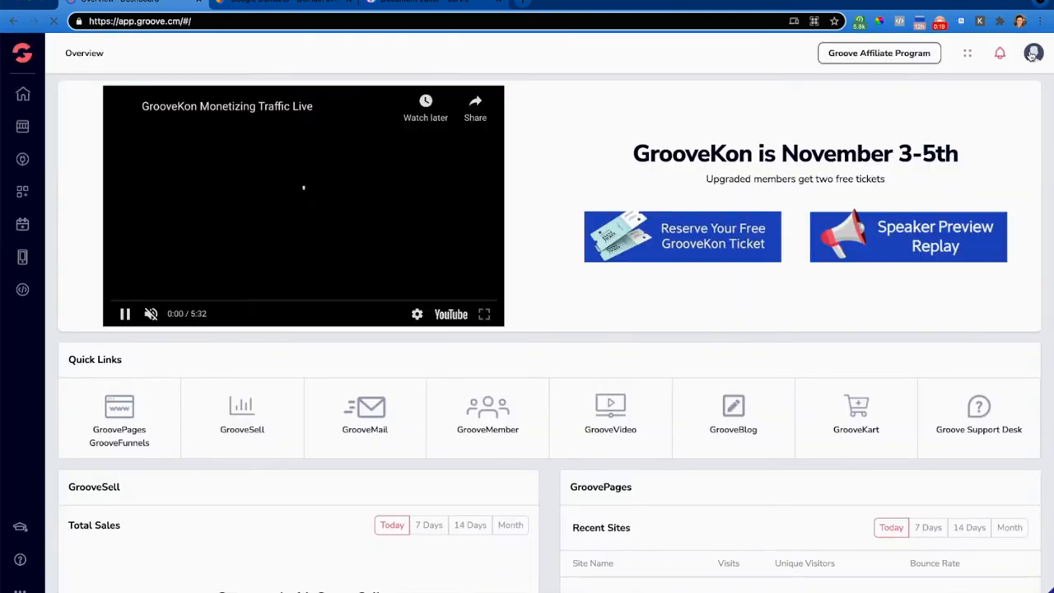
left_click(1033, 52)
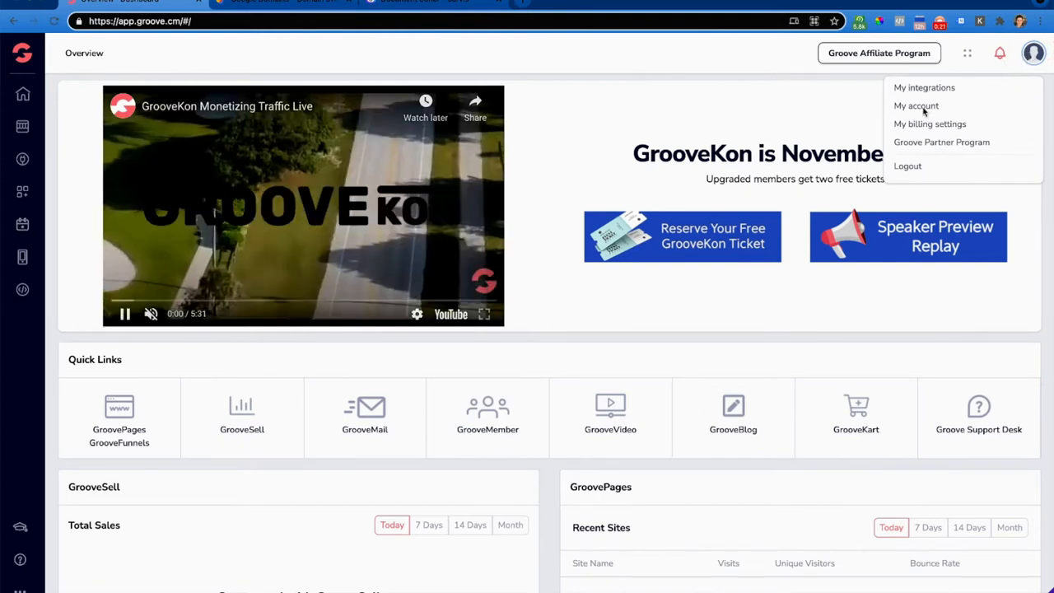
left_click(916, 106)
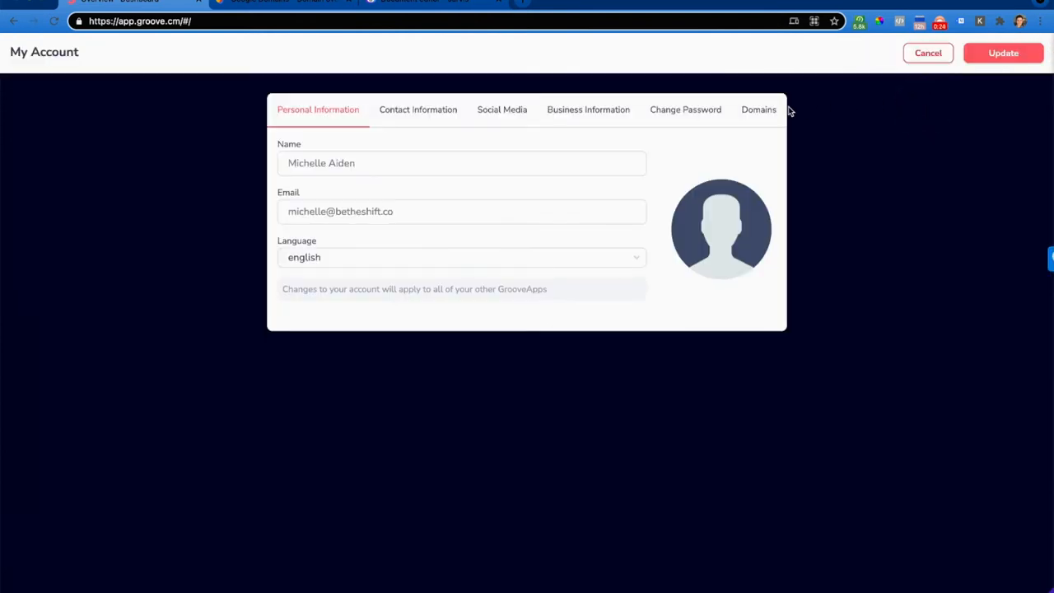
left_click(758, 109)
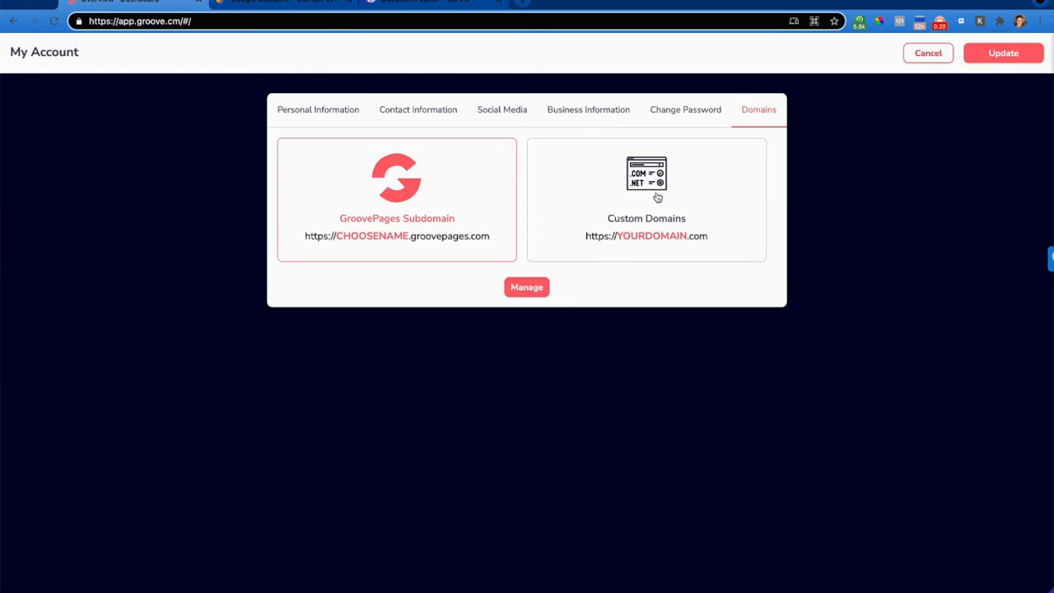
left_click(647, 198)
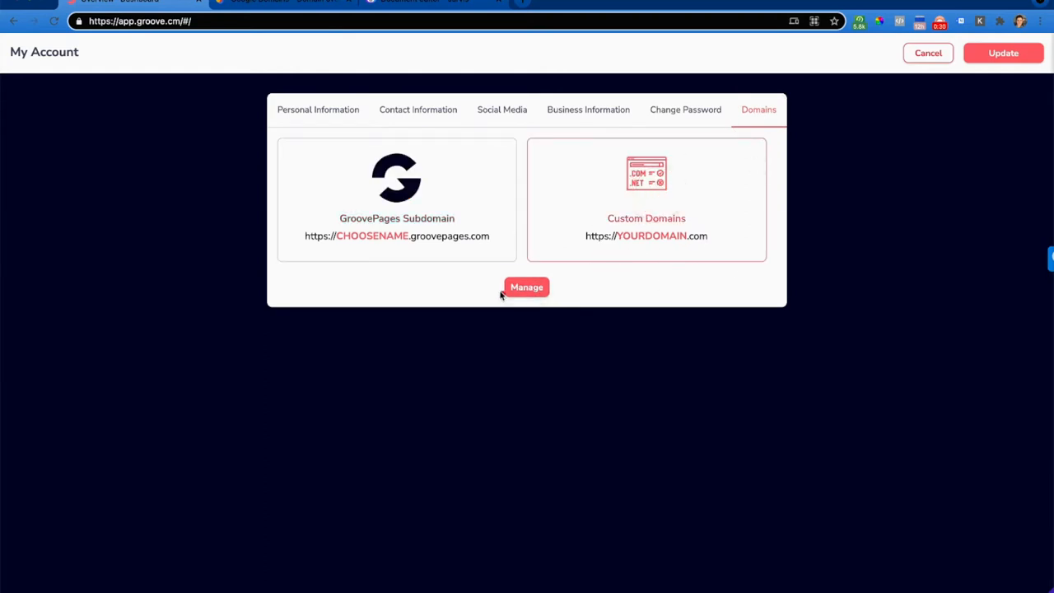
Open the custom domains manager showing the one connected domain
left_click(527, 287)
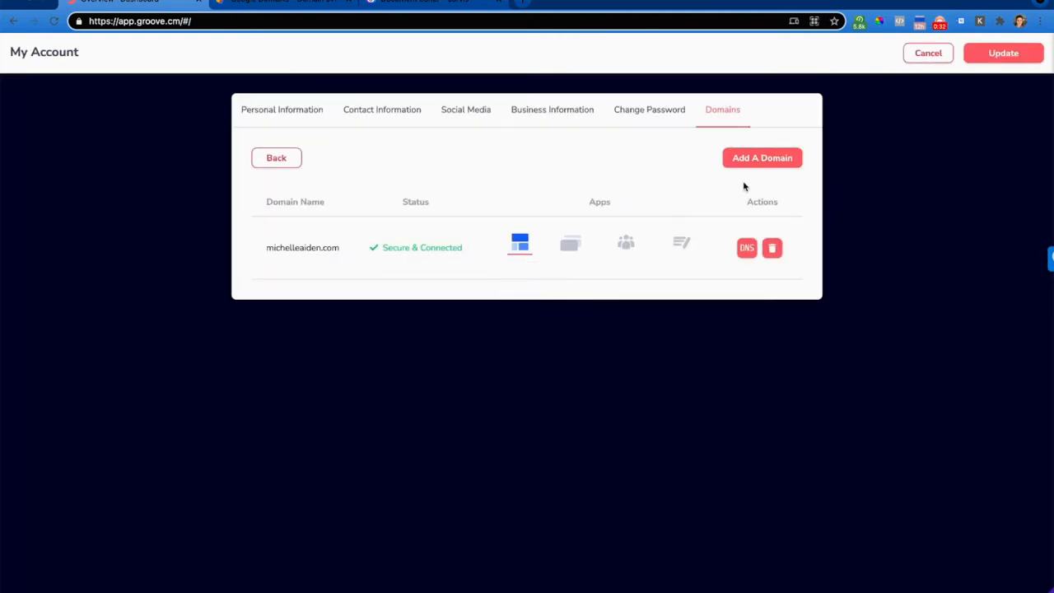
mouse_move(387, 261)
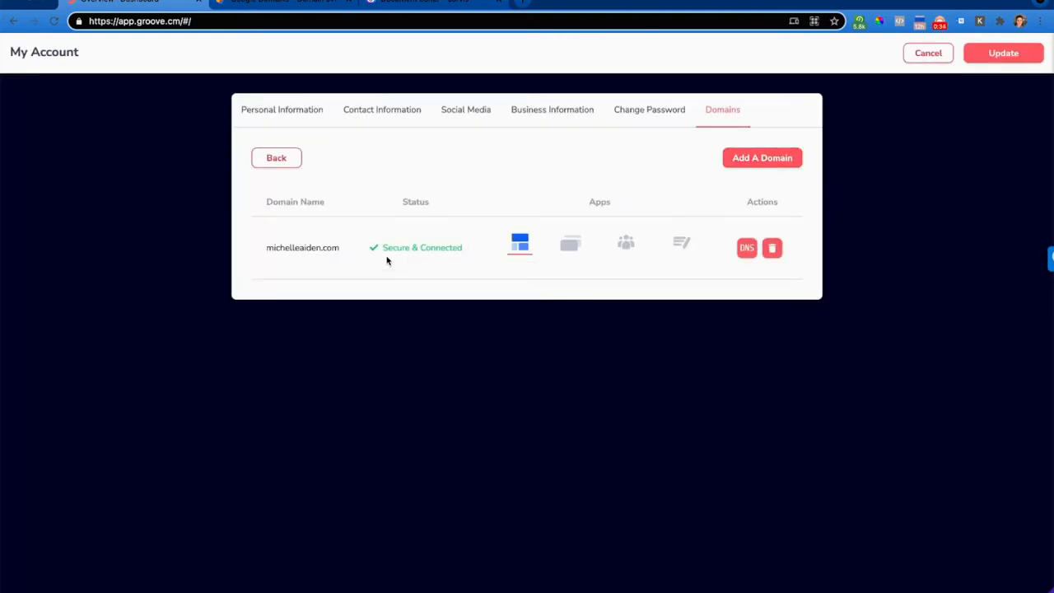
mouse_move(349, 259)
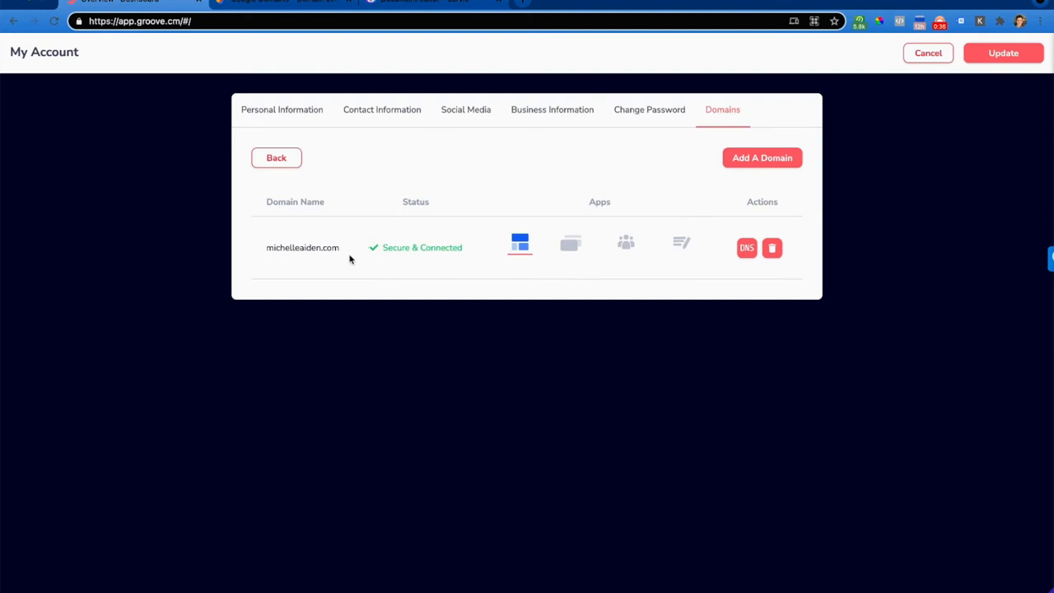
mouse_move(388, 262)
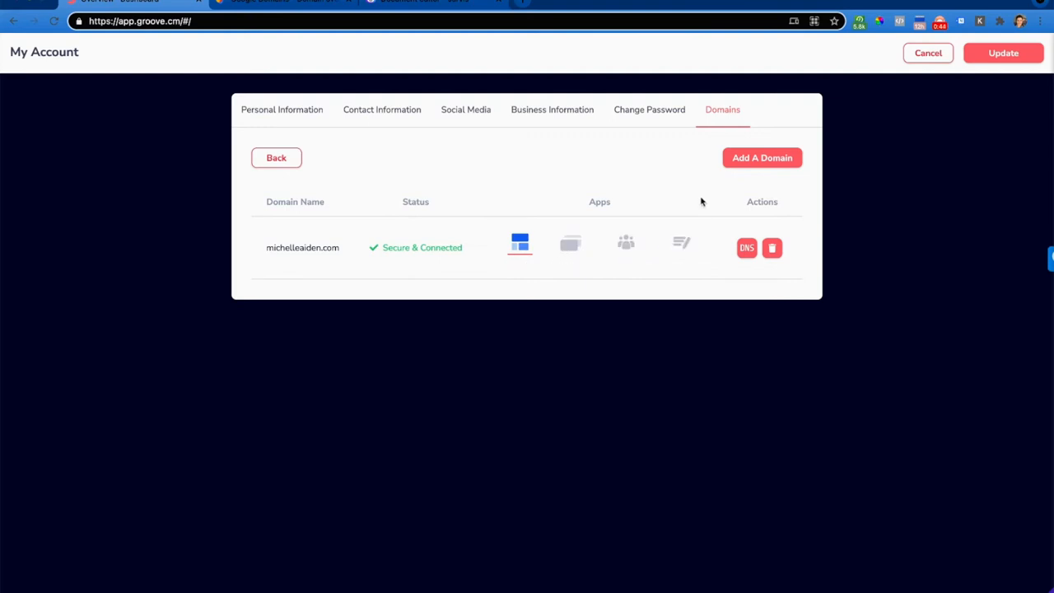
Start Add A Domain and continue with Full Domain/Subdomain Setup
left_click(761, 157)
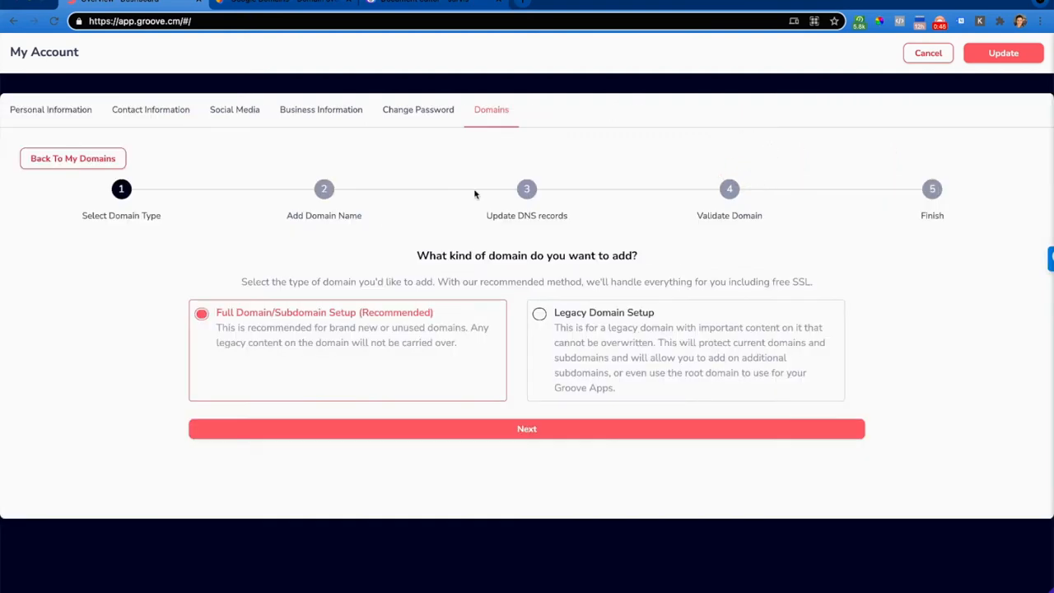
mouse_move(526, 429)
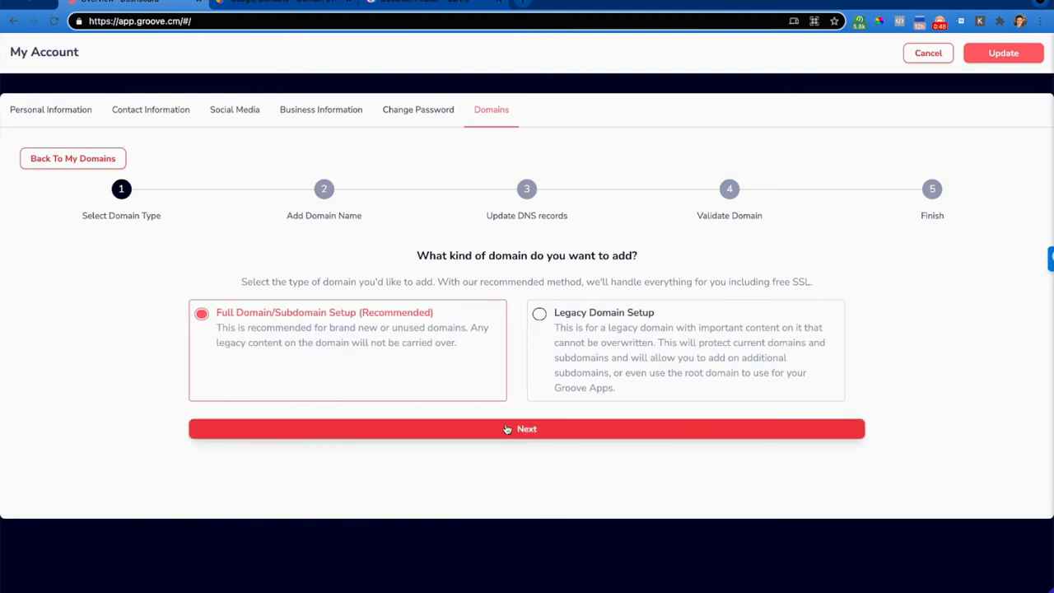
left_click(526, 428)
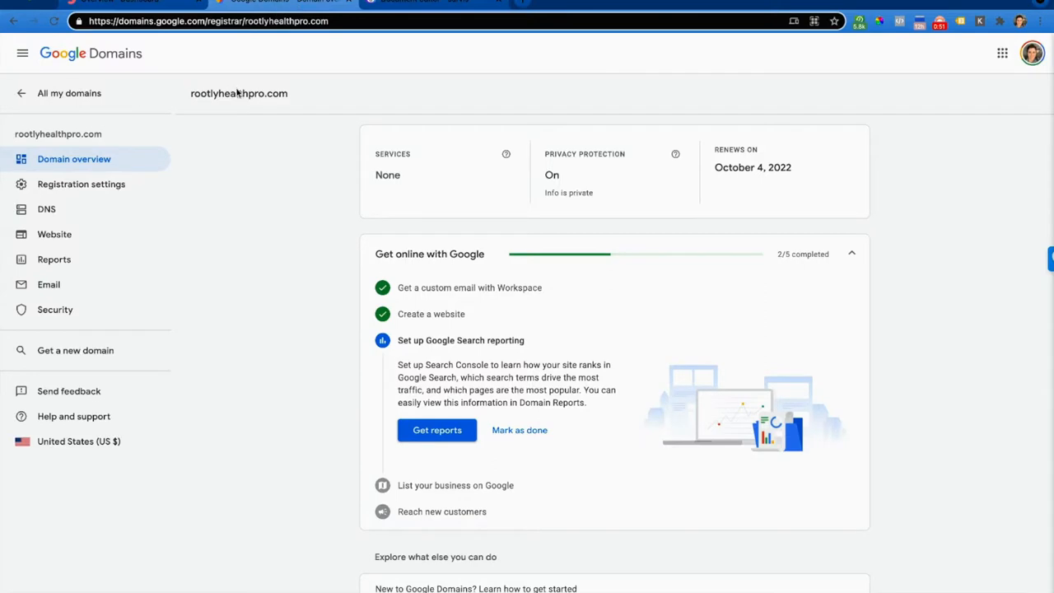
Copy rootlyhealthpro.com from Google Domains and submit it in Groove's domain URL field
double_click(239, 93)
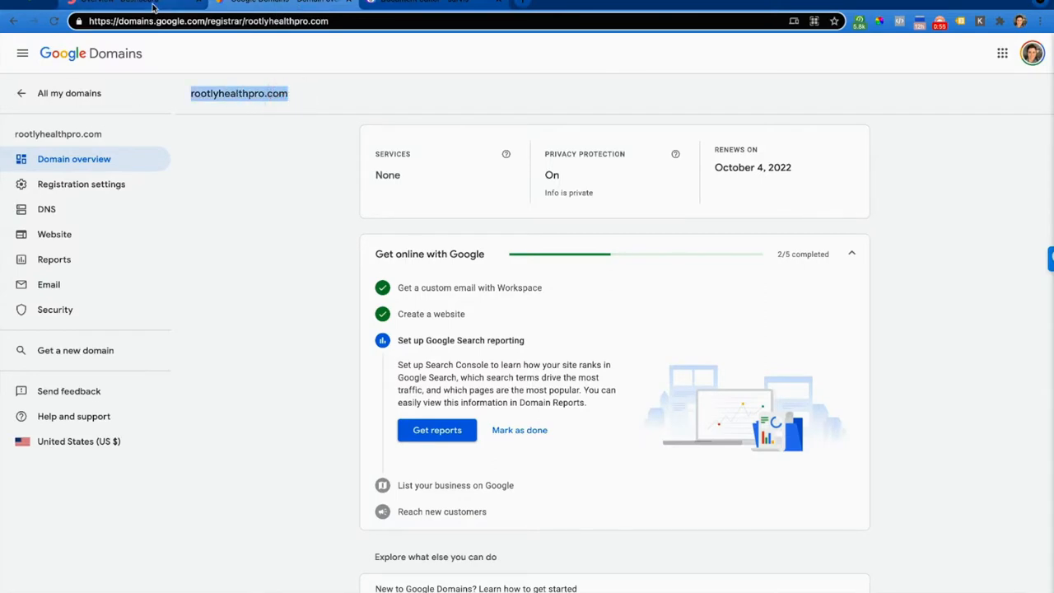
left_click(124, 2)
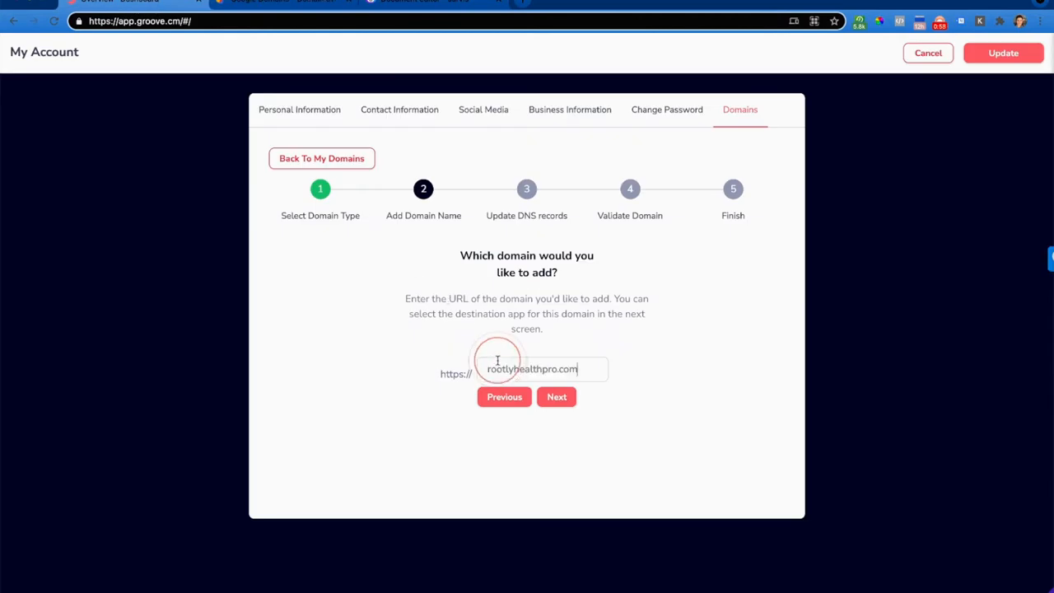
left_click(556, 397)
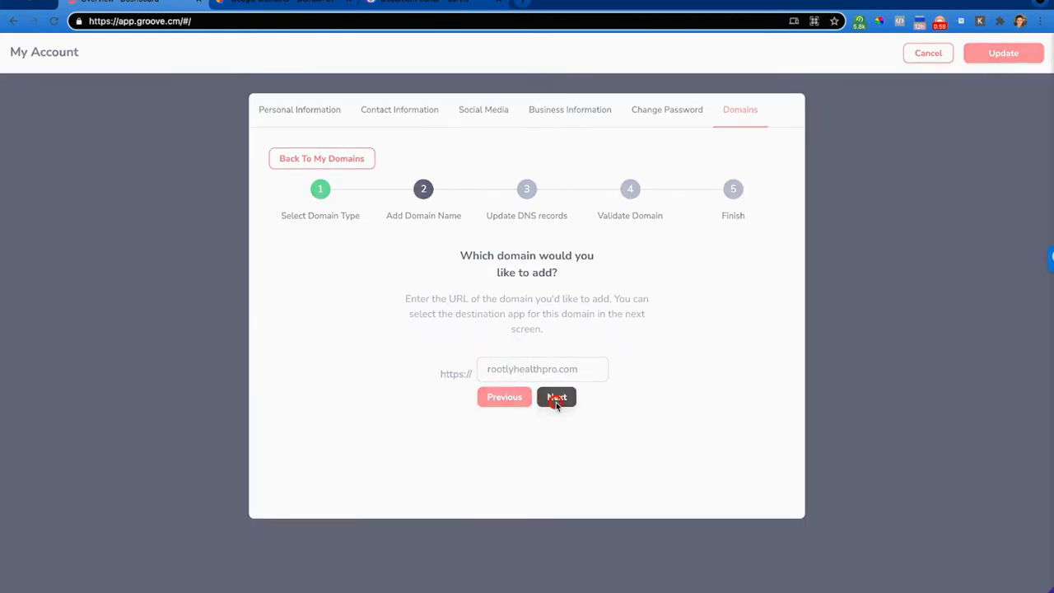
left_click(557, 396)
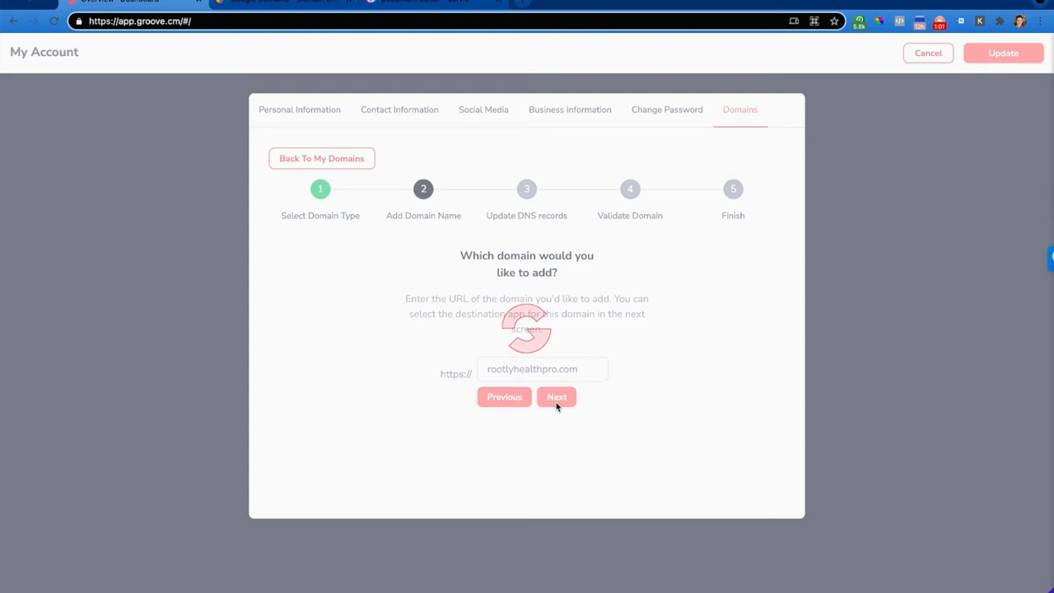
Reach the Update DNS records step and copy the dora.ns.cloudflare.com nameserver
left_click(557, 396)
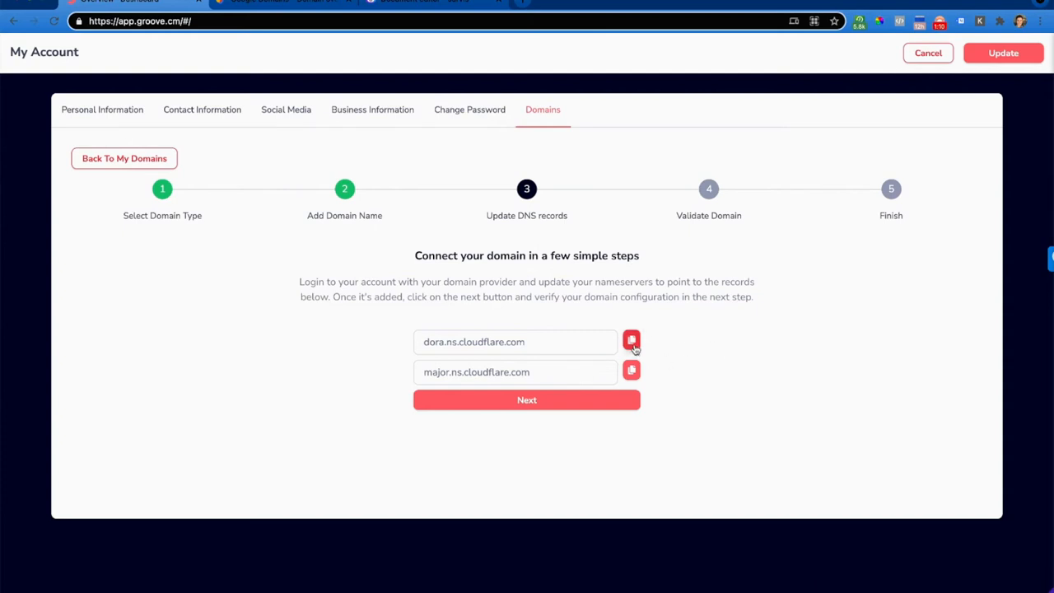
left_click(630, 341)
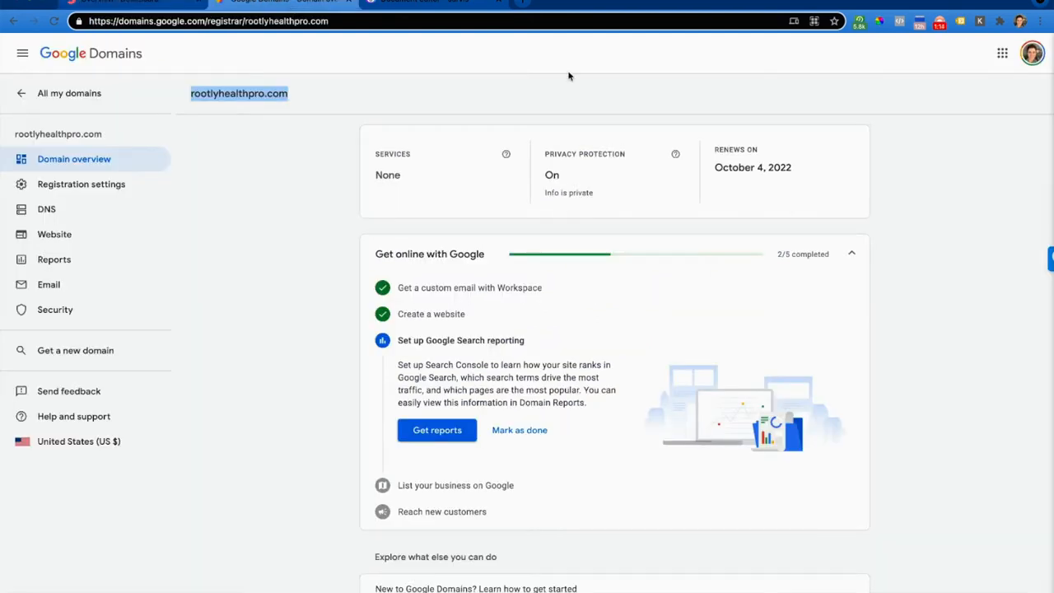
Open rootlyhealthpro.com's DNS page and show the Custom name servers tab
left_click(46, 209)
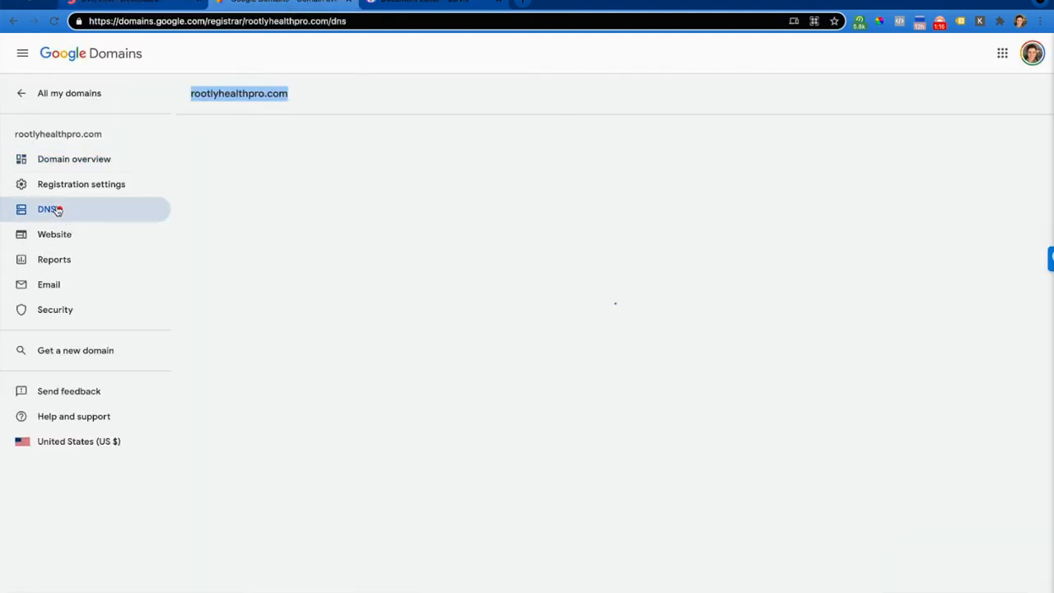
left_click(46, 208)
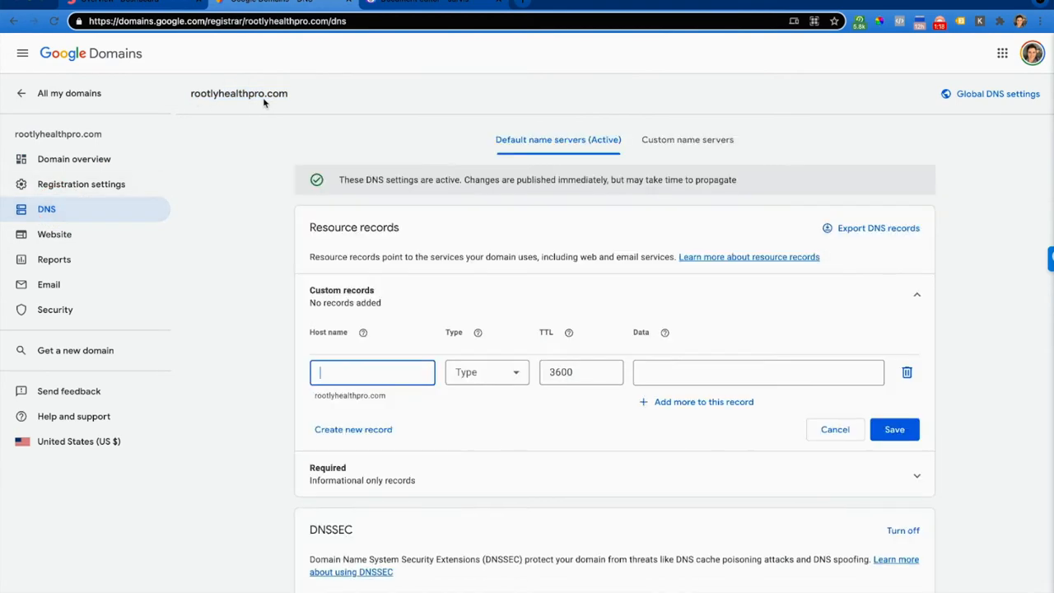
mouse_move(467, 109)
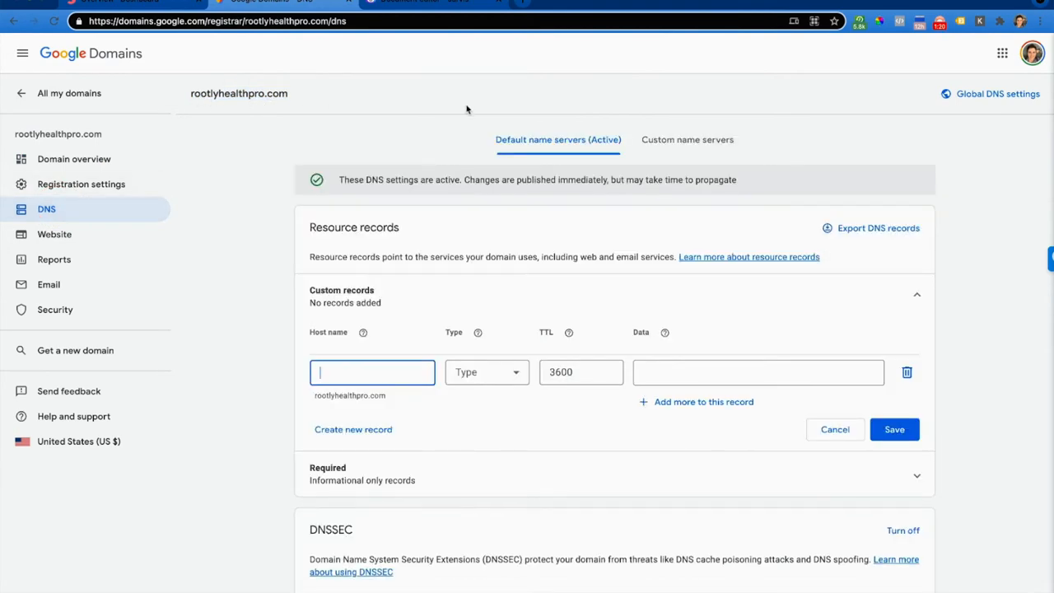
mouse_move(687, 139)
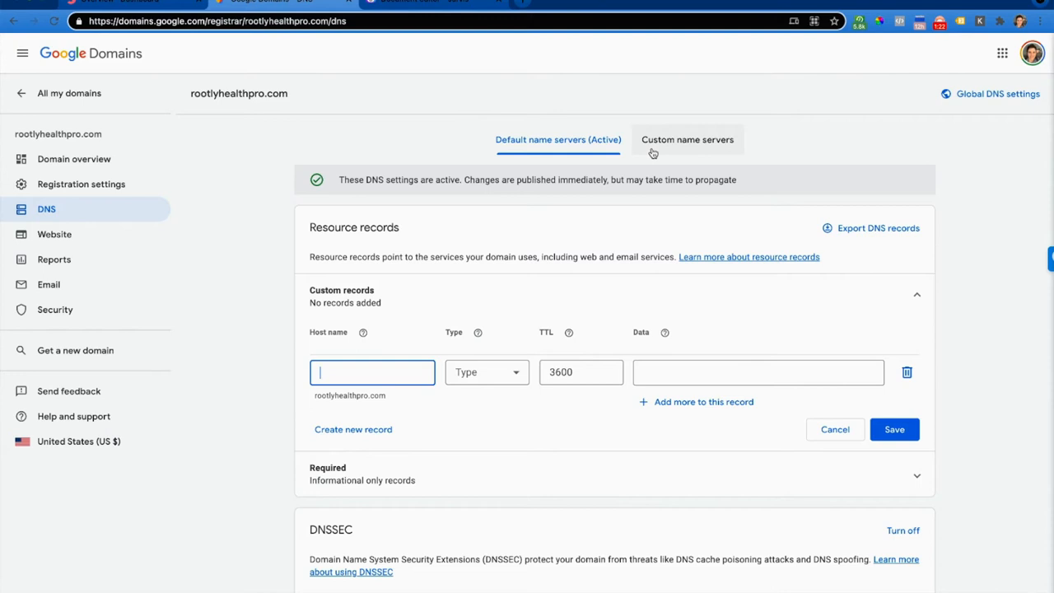
mouse_move(686, 149)
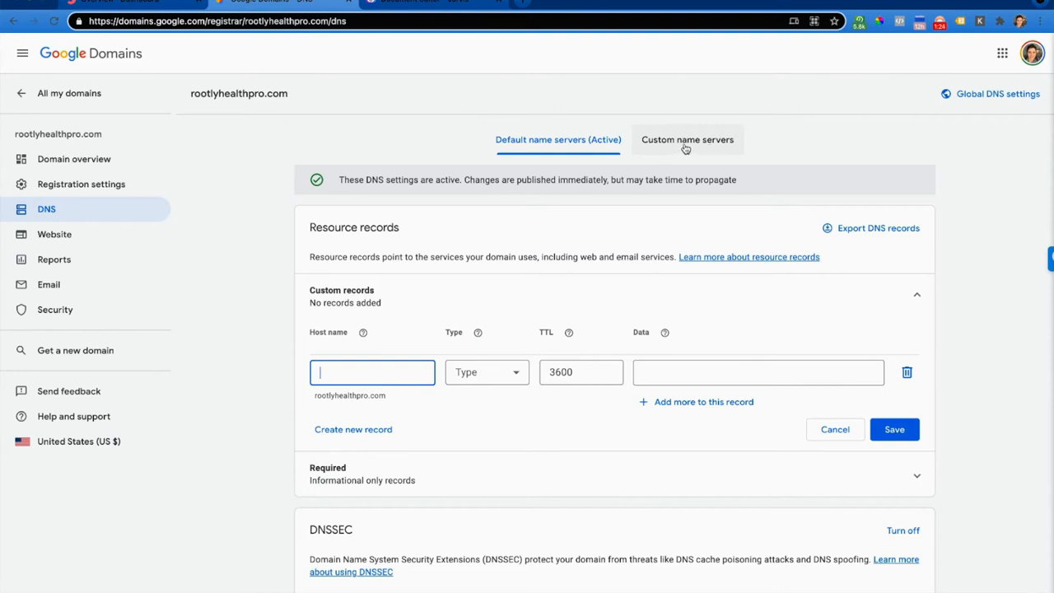
left_click(686, 139)
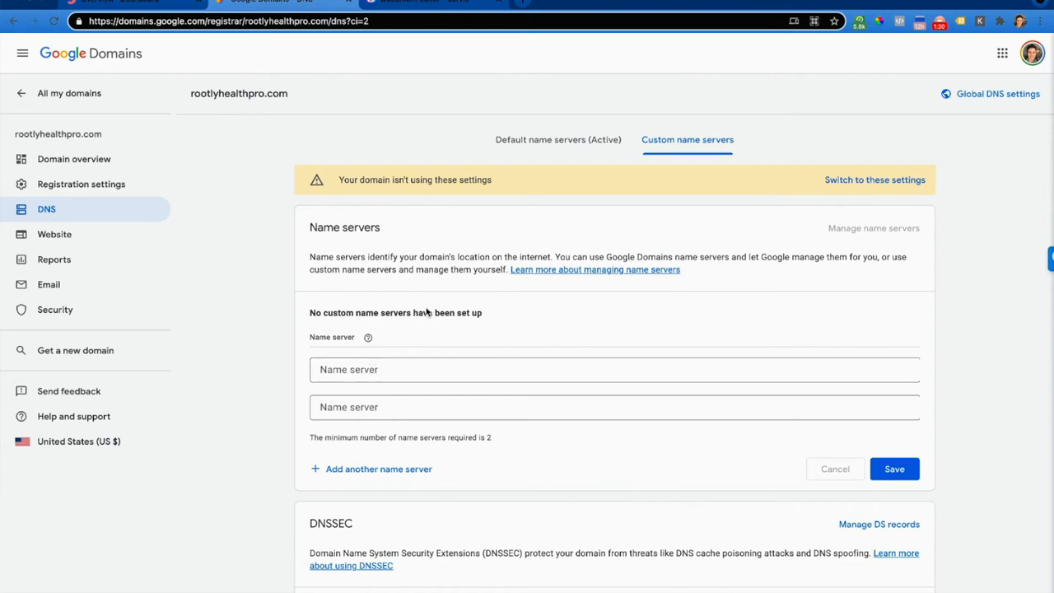
Enter dora.ns.cloudflare.com and major.ns.cloudflare.com as name servers and save
left_click(615, 369)
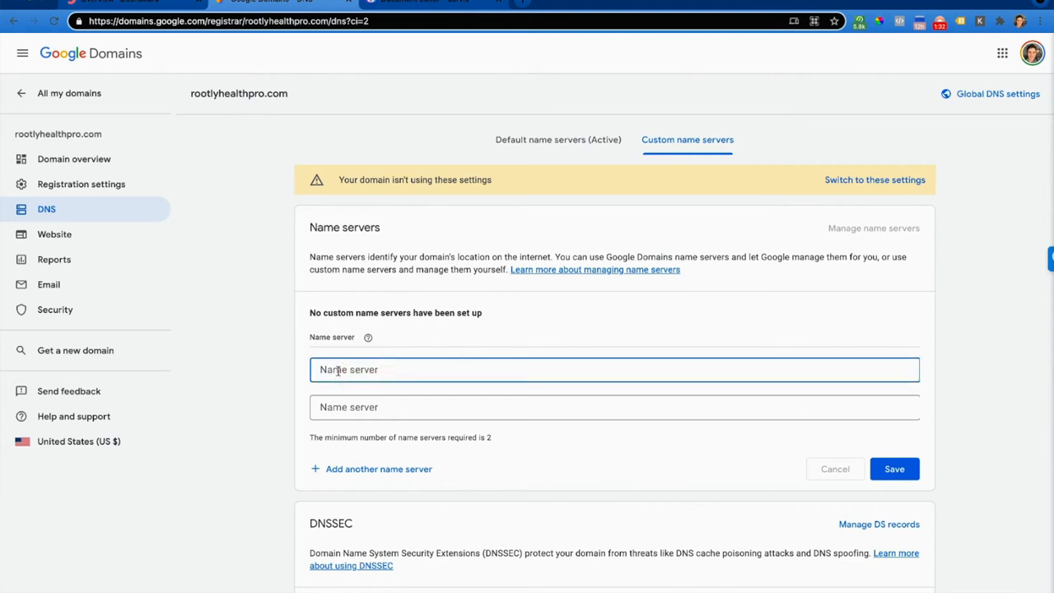
type("dora.ns.cloudflare.com")
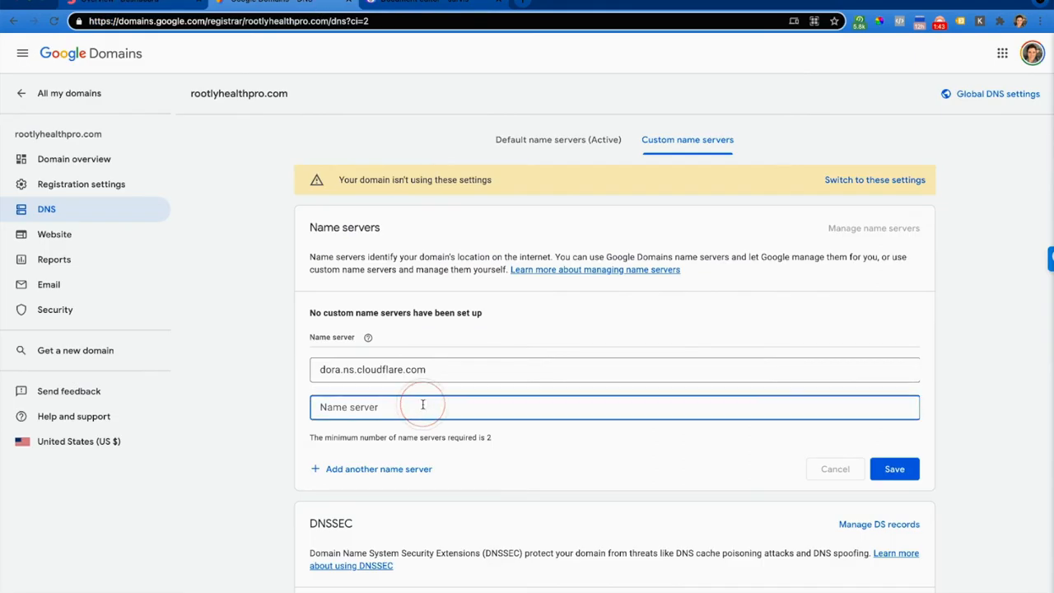
type("major.ns.cloudflare.com")
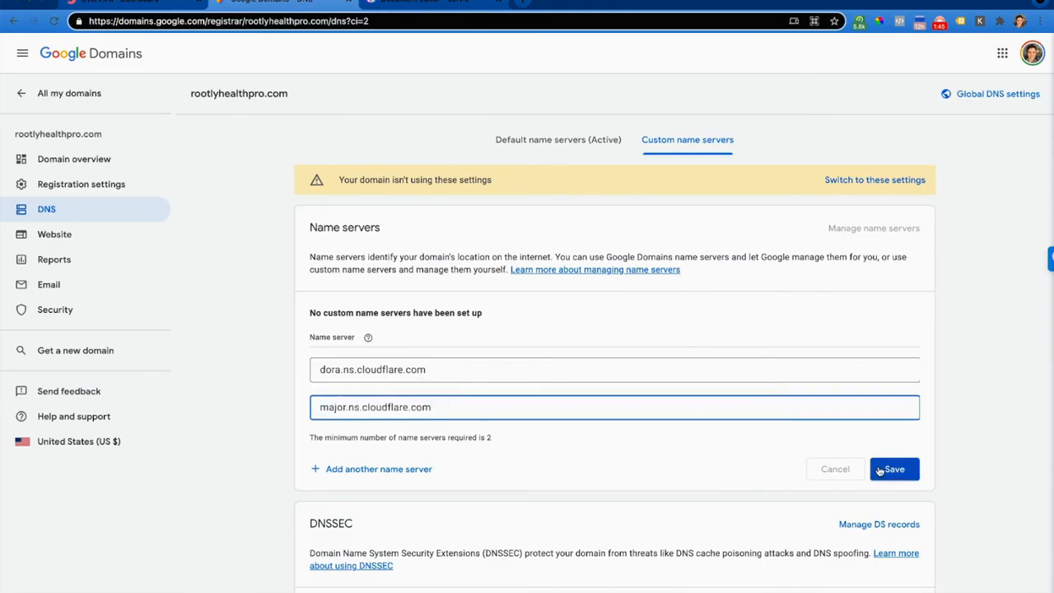
left_click(894, 468)
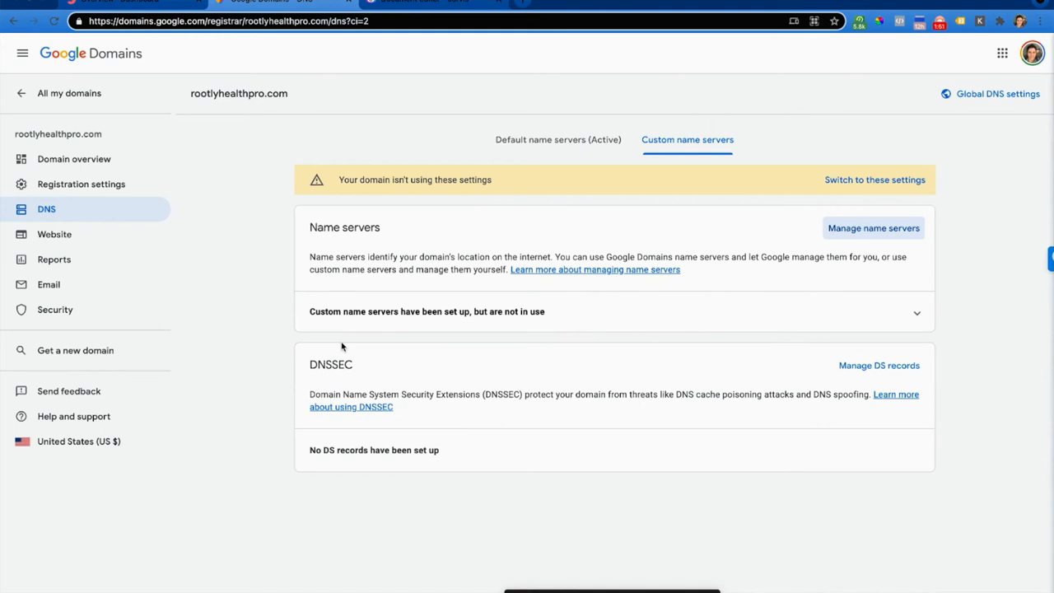
mouse_move(750, 179)
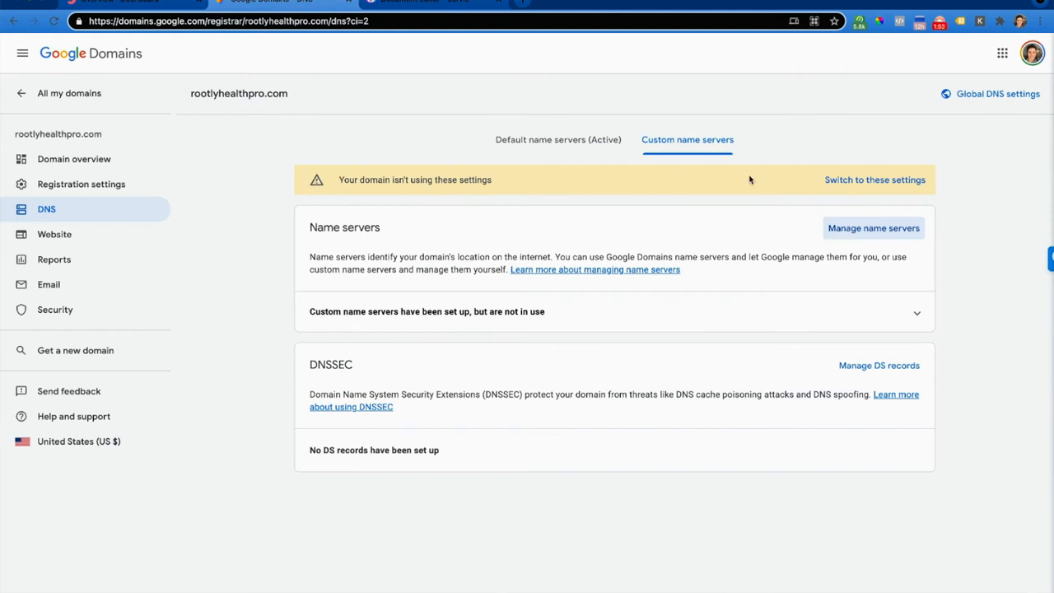
mouse_move(427, 190)
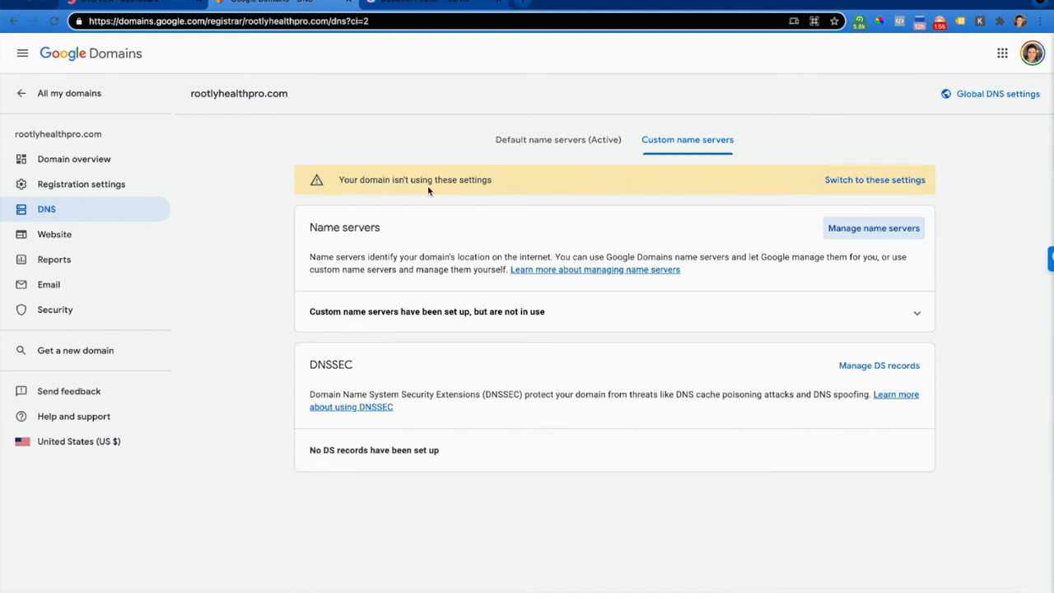
mouse_move(543, 173)
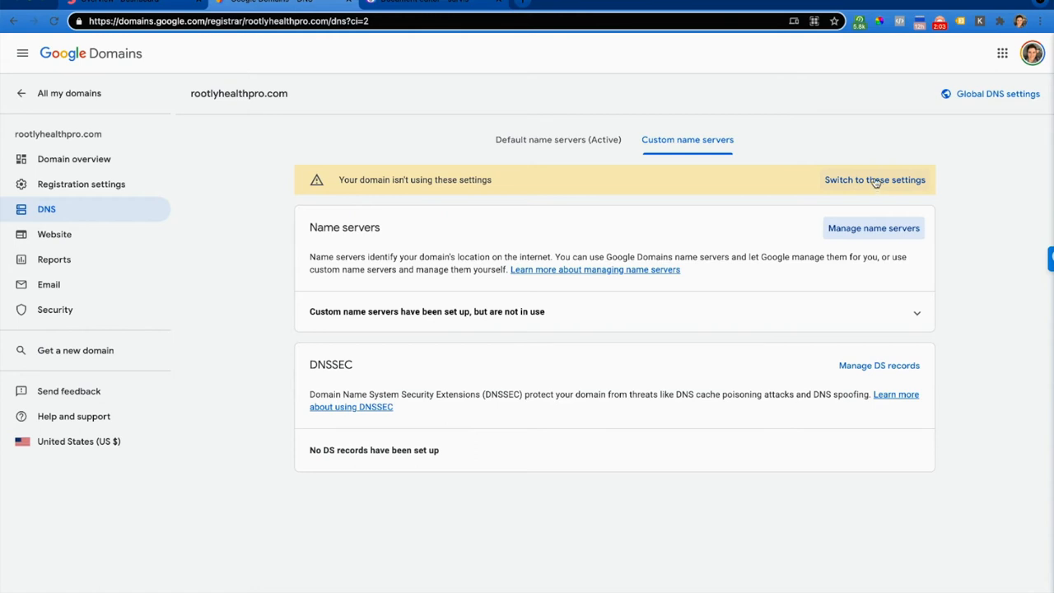
Switch to the custom name servers, confirm the defaults are unused, then return to Custom (Active)
left_click(875, 179)
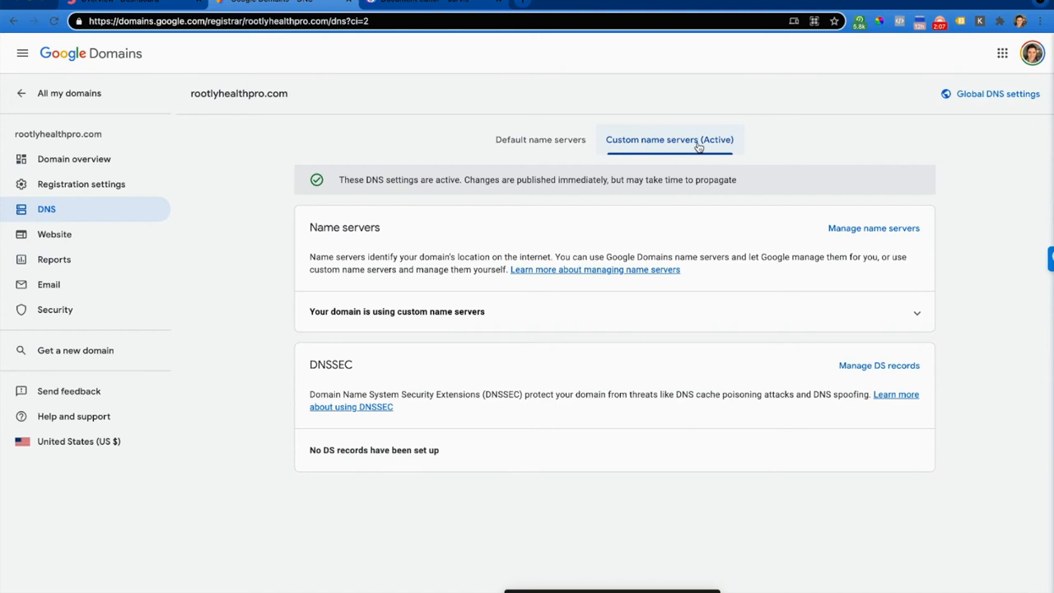
mouse_move(740, 150)
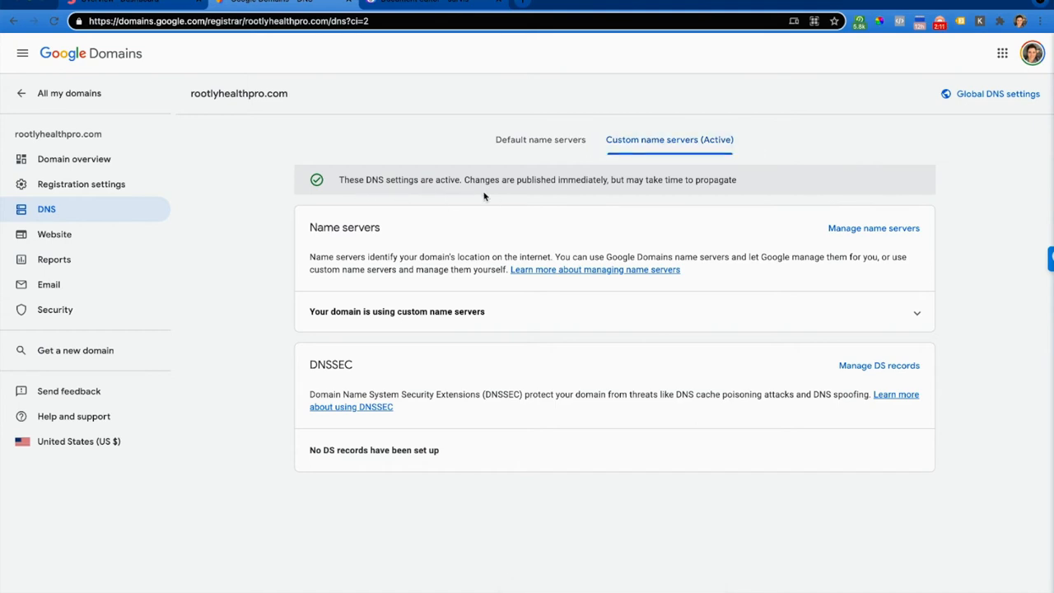
mouse_move(761, 193)
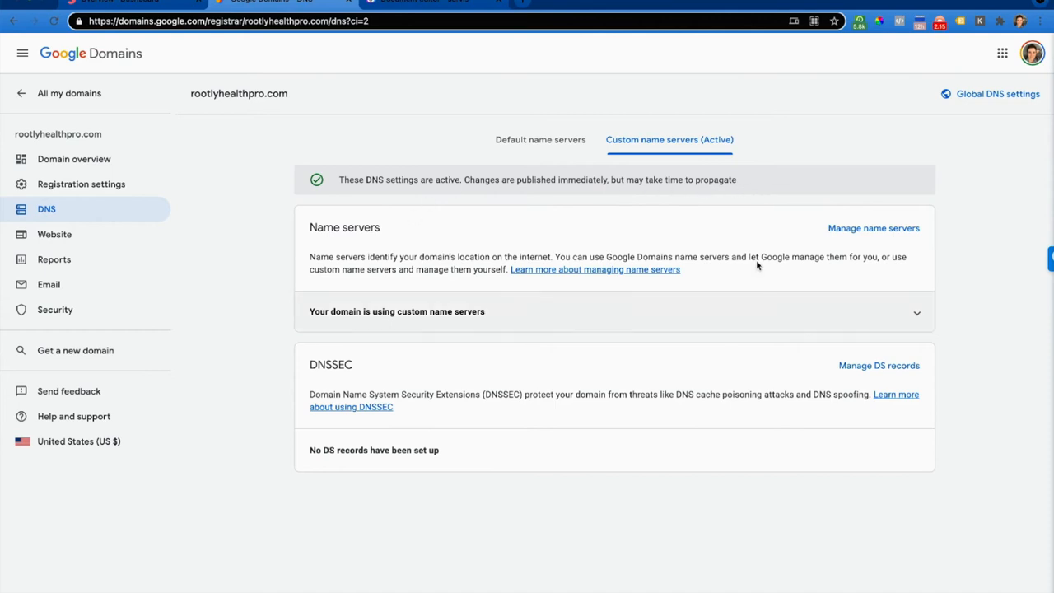
mouse_move(362, 138)
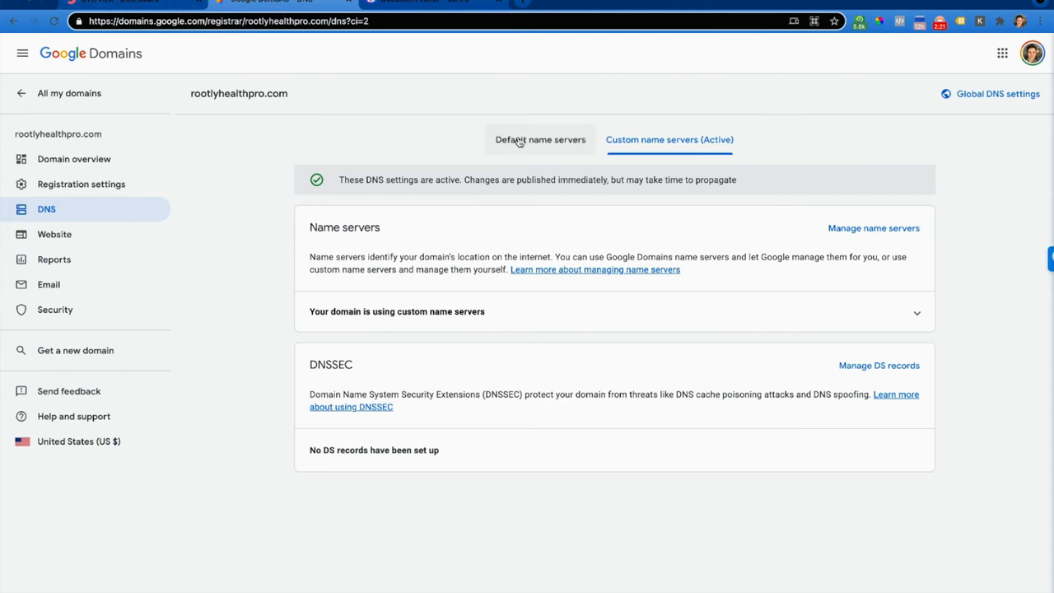
left_click(540, 139)
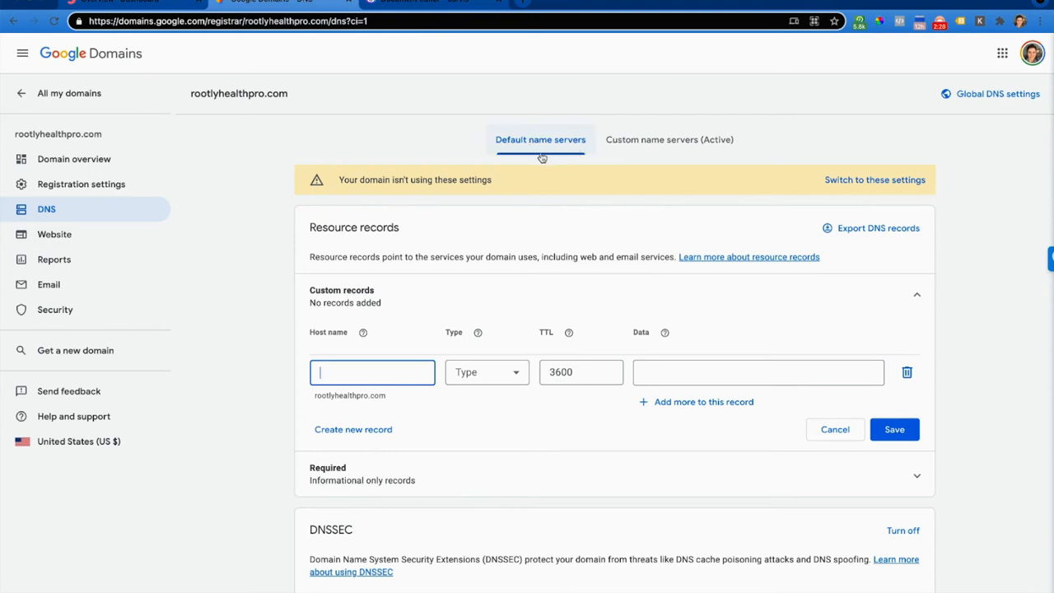
mouse_move(704, 160)
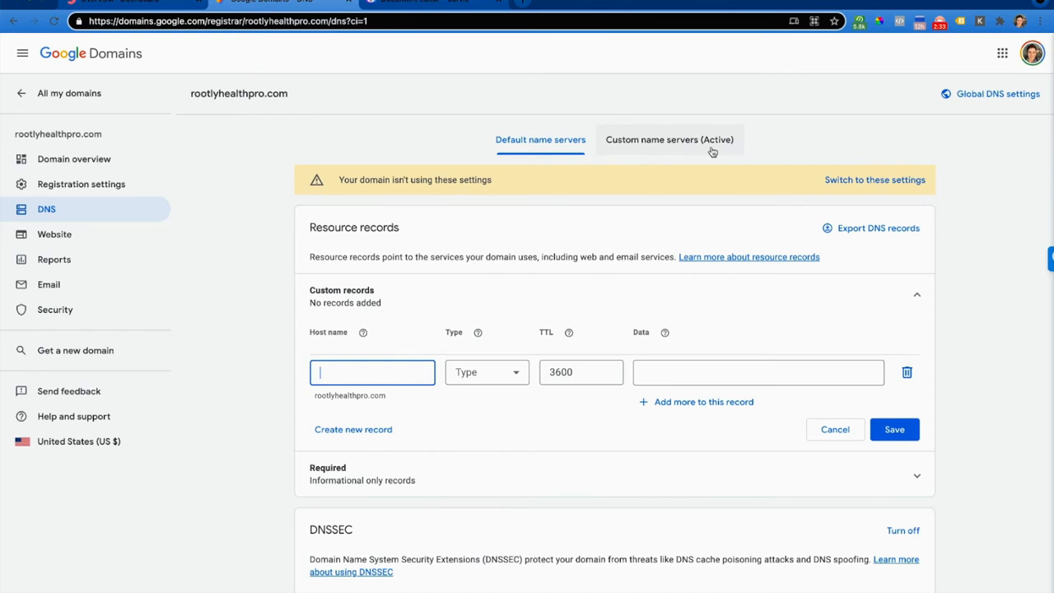
left_click(669, 139)
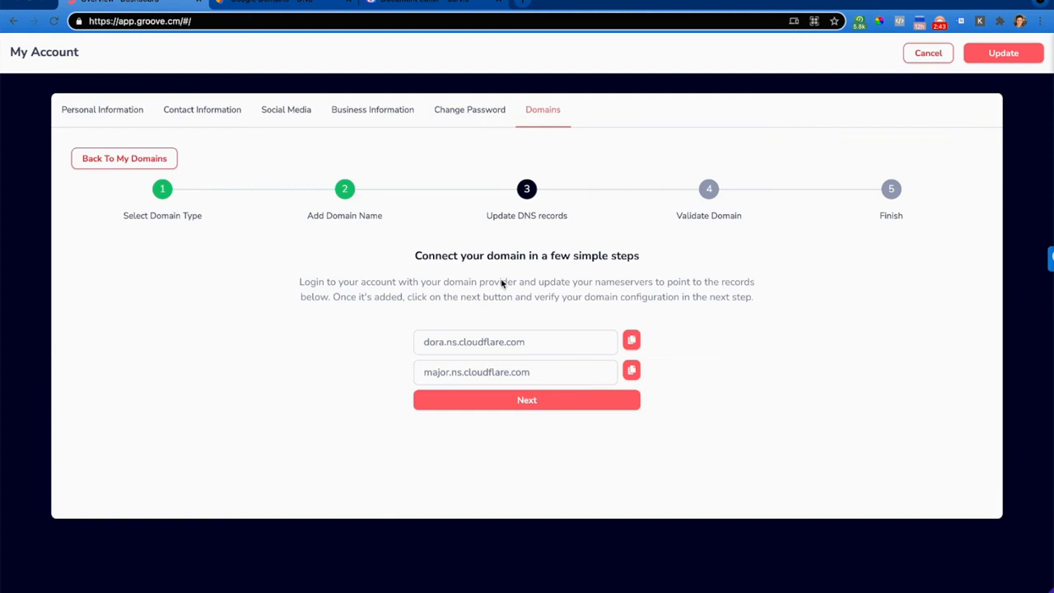
mouse_move(552, 436)
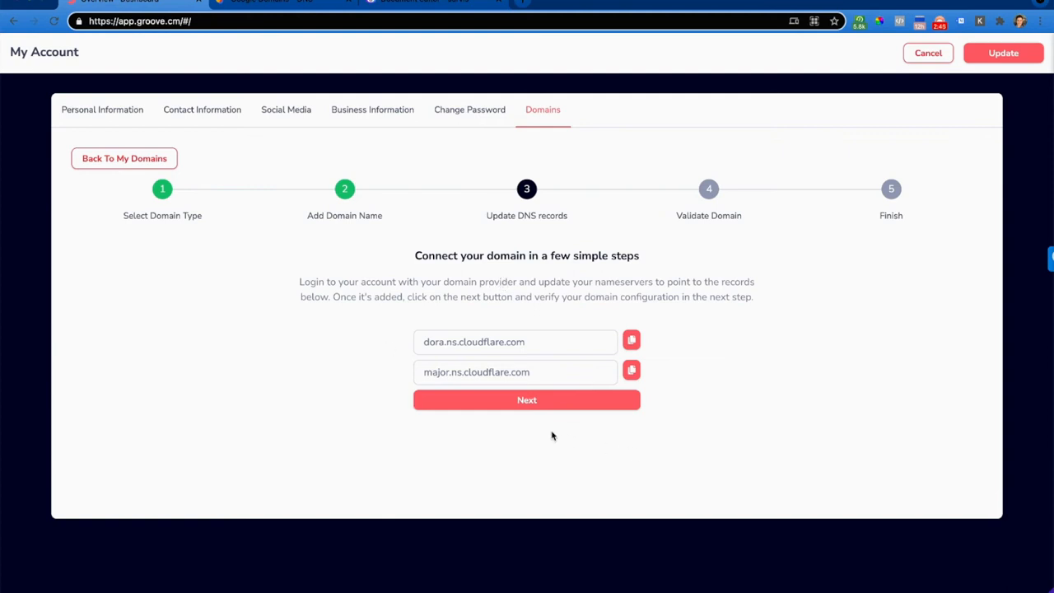
mouse_move(484, 455)
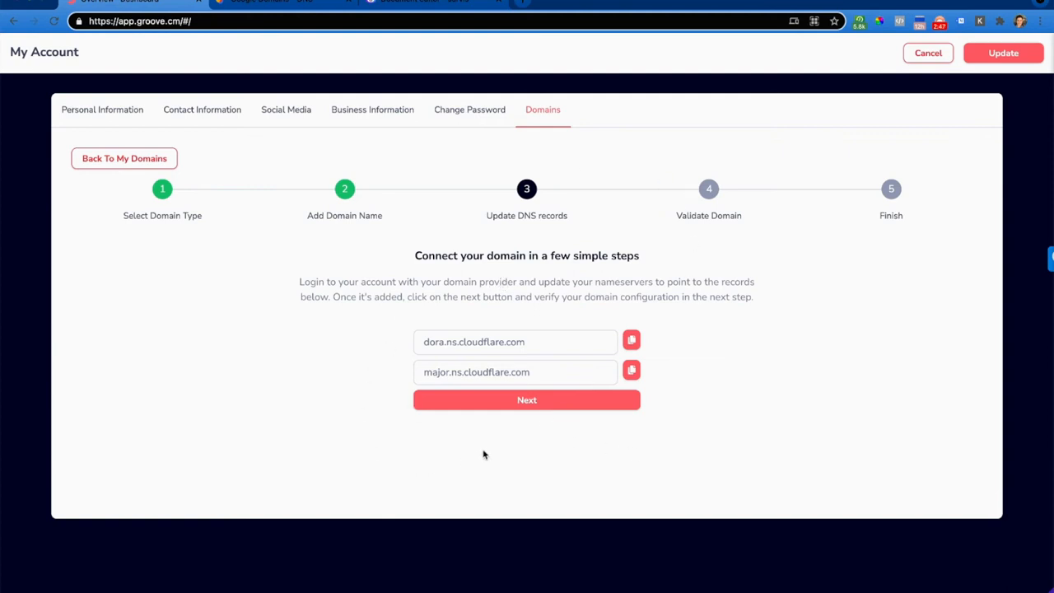
Validate rootlyhealthpro.com's DNS records and complete the add-domain process
left_click(526, 400)
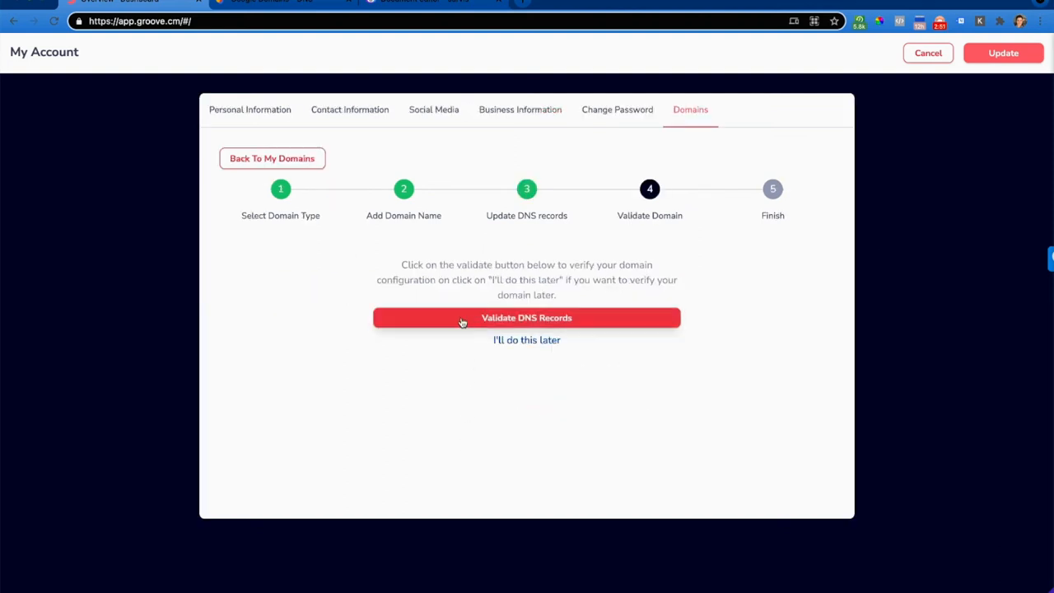
left_click(527, 318)
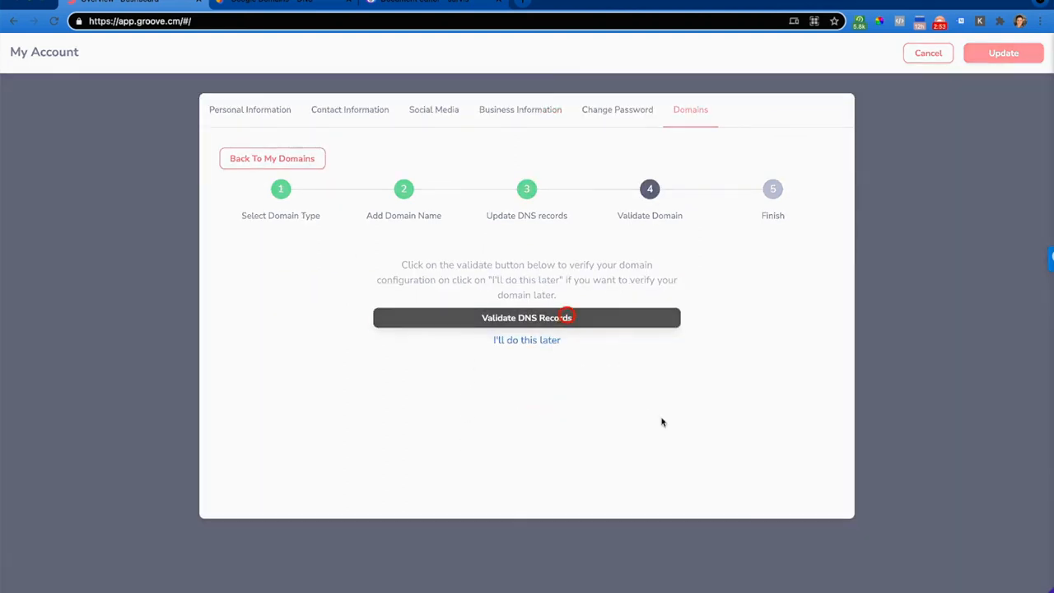
left_click(526, 317)
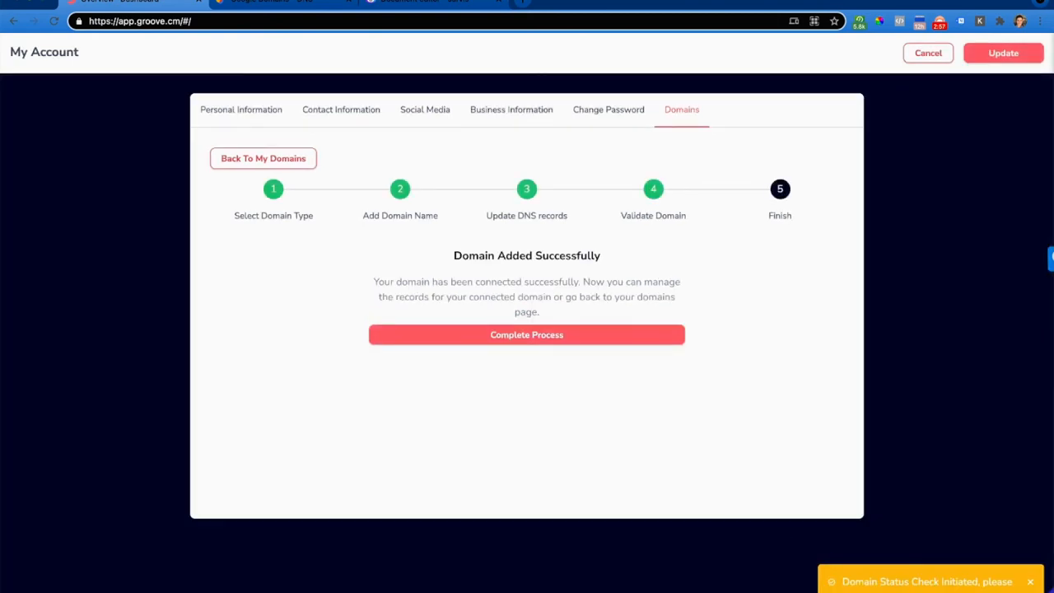
mouse_move(639, 473)
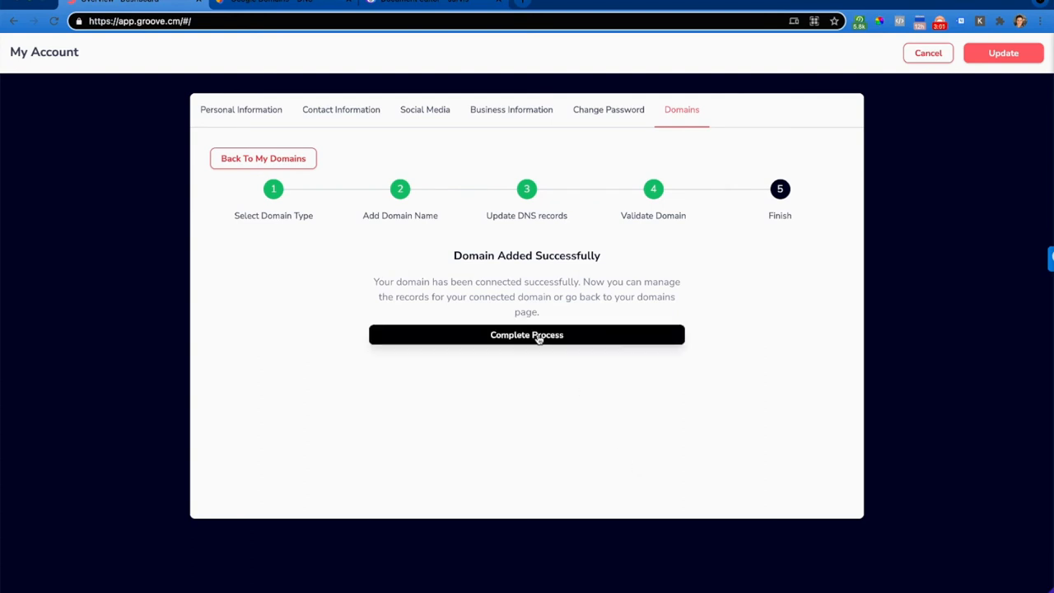
left_click(526, 335)
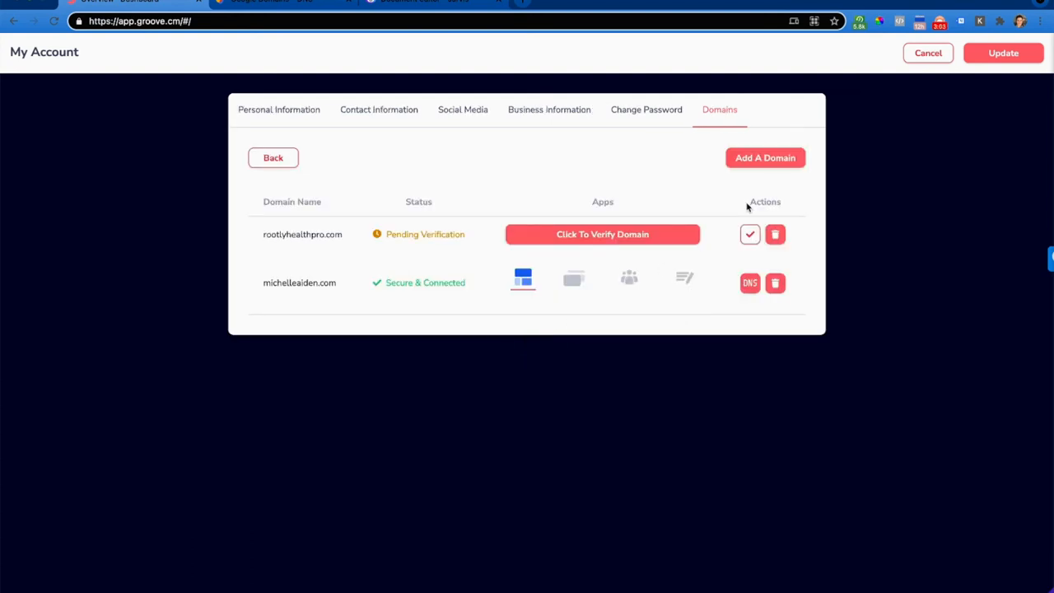
mouse_move(659, 192)
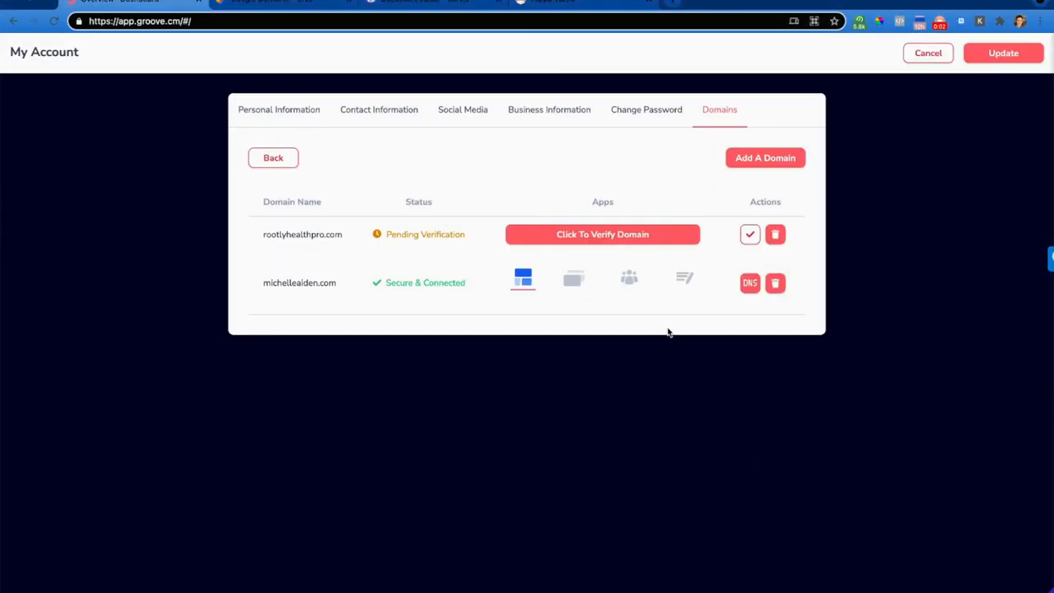
mouse_move(513, 166)
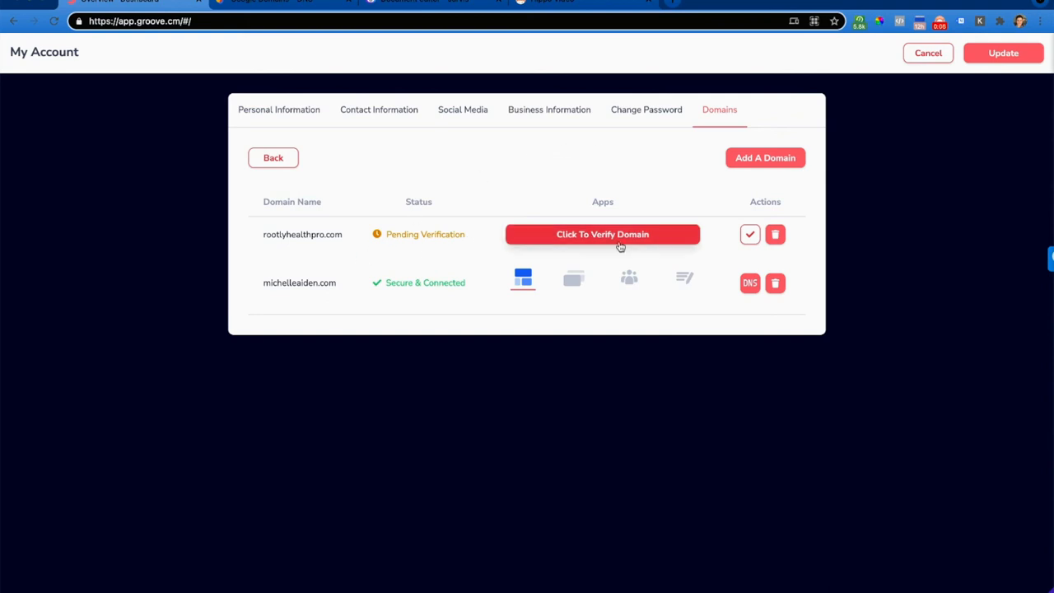
Open Verify Domain for rootlyhealthpro.com and request DNS record validation
left_click(602, 234)
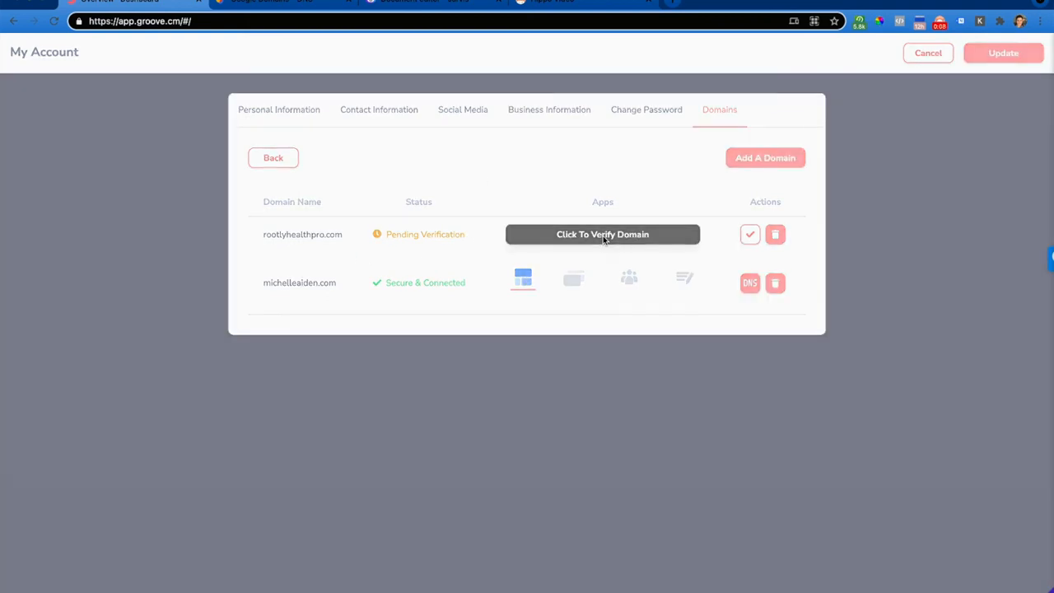
left_click(602, 234)
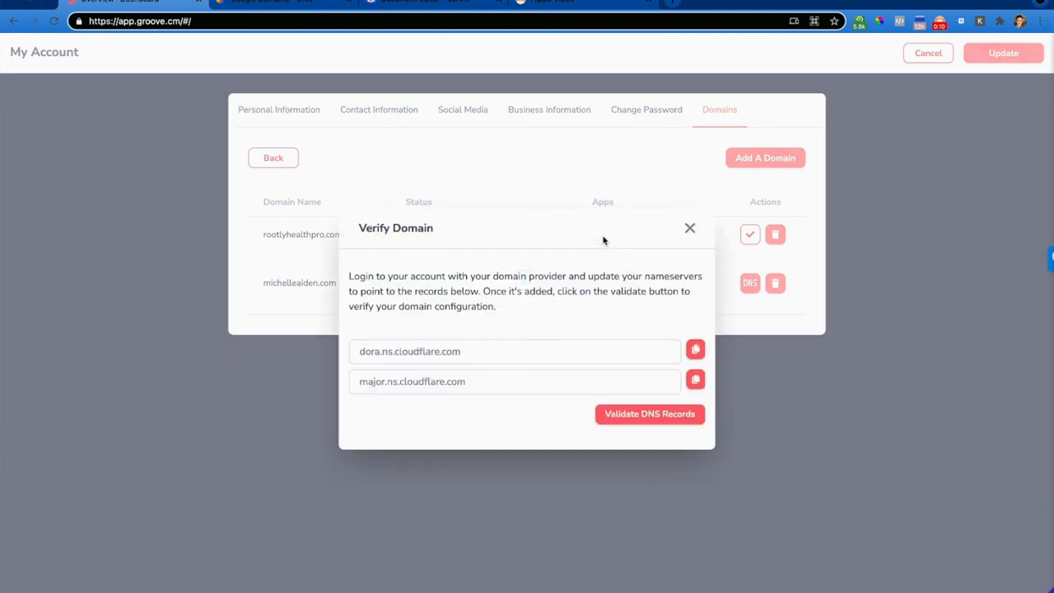
left_click(650, 413)
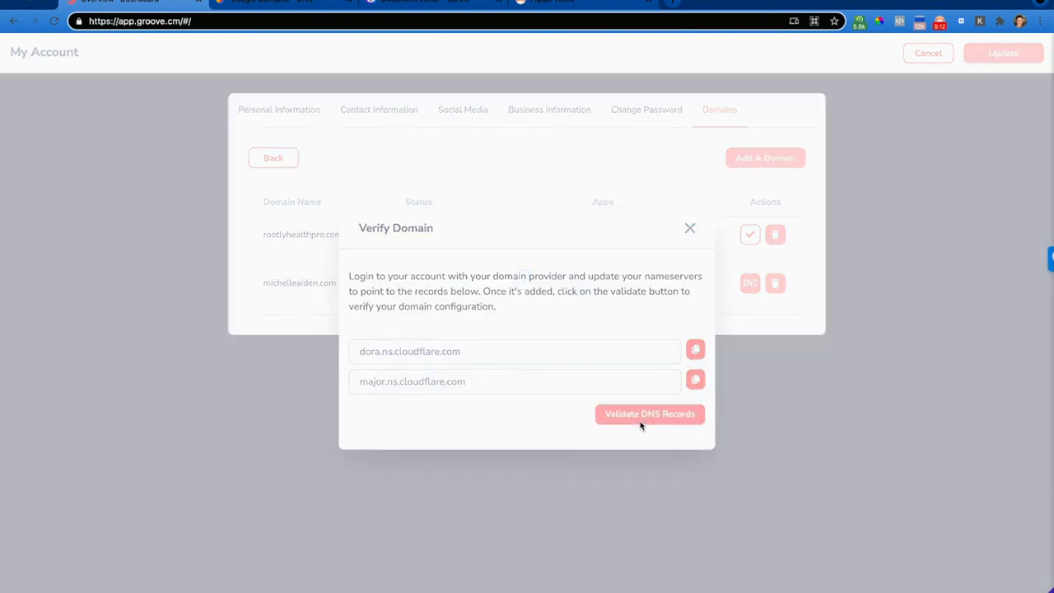
left_click(650, 413)
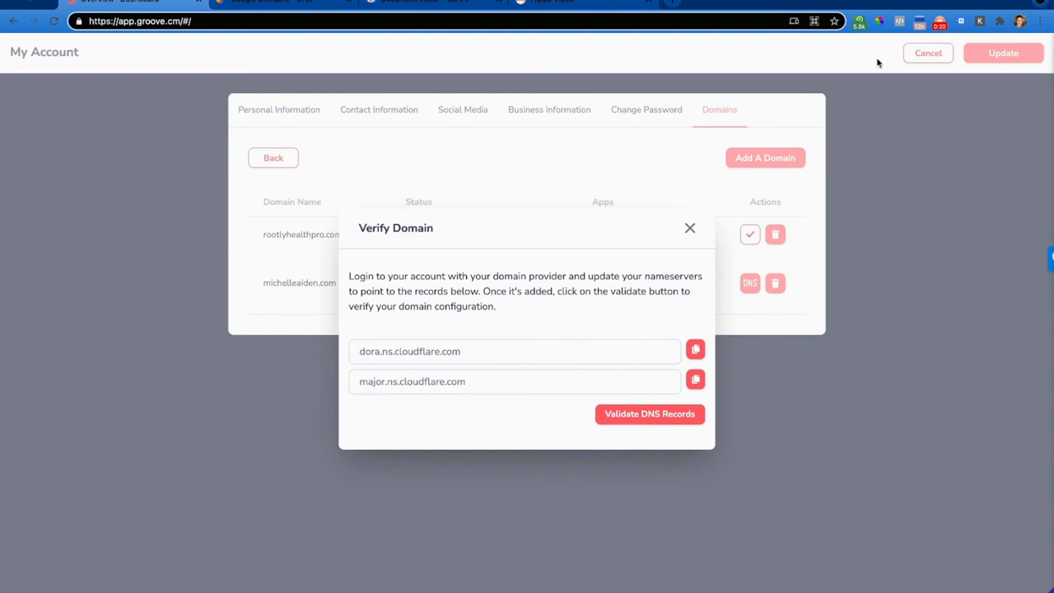
mouse_move(811, 37)
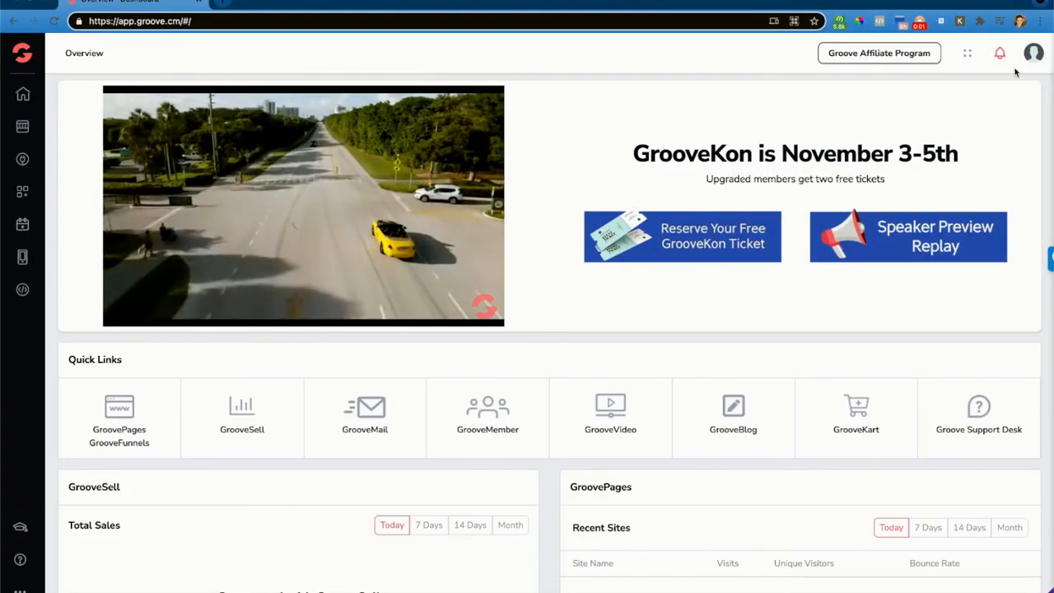
Go to My account's Domains tab and manage Custom Domains to view rootlyhealthpro.com
left_click(1033, 53)
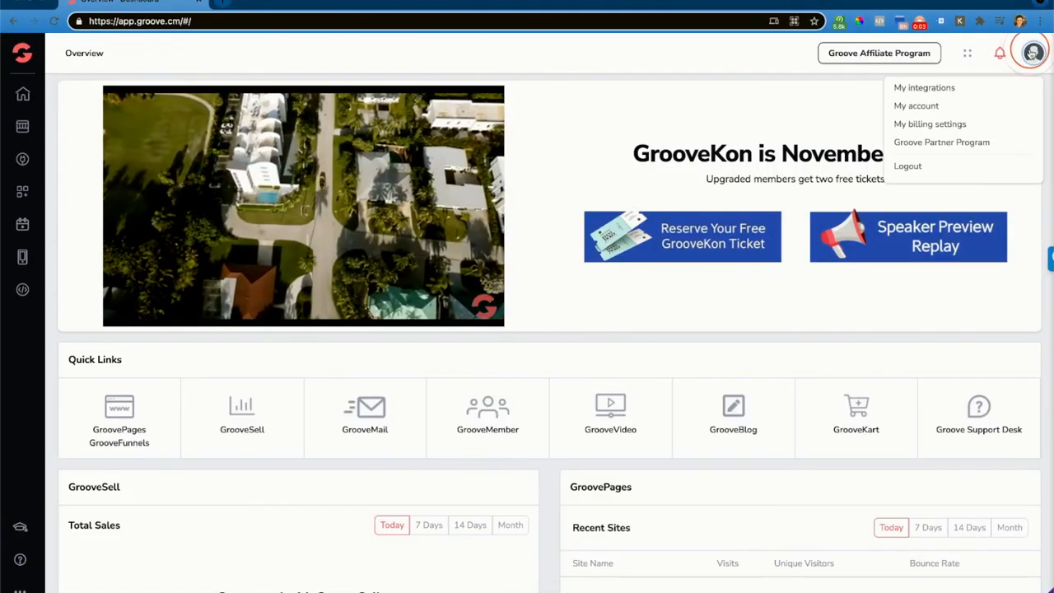
left_click(916, 106)
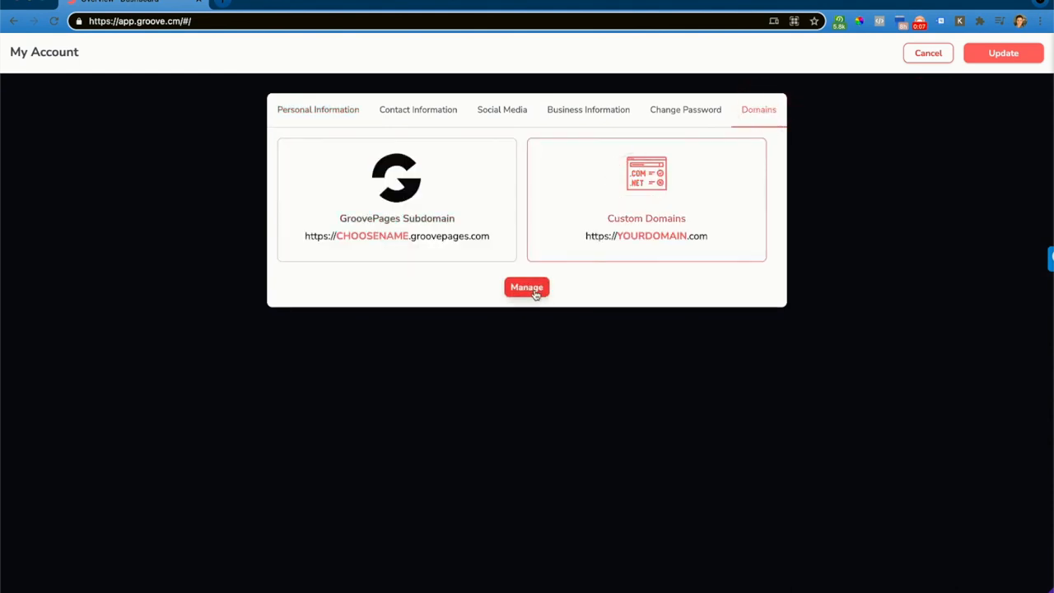
left_click(526, 287)
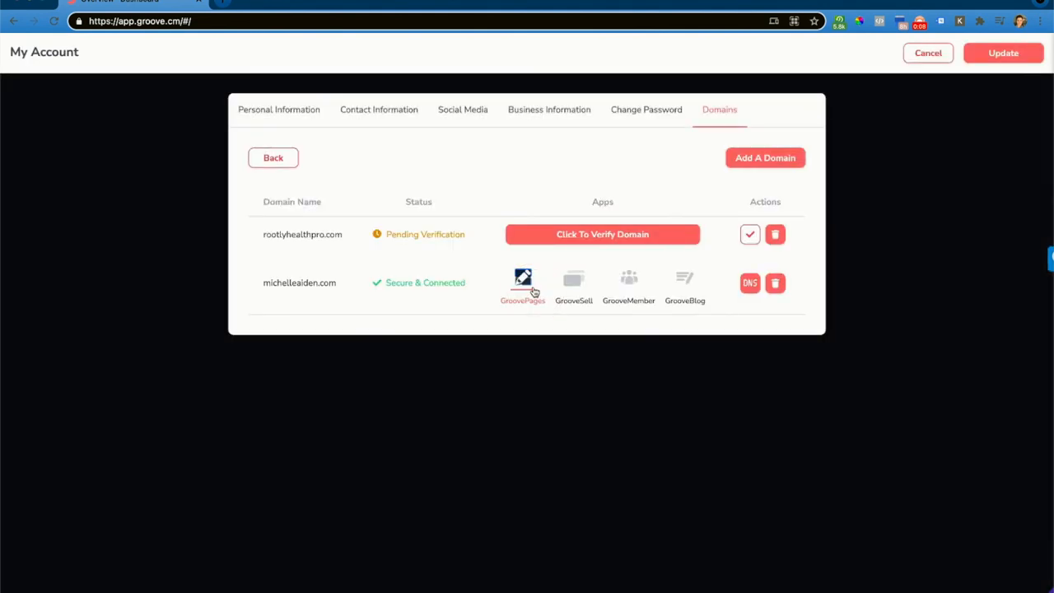
left_click(602, 234)
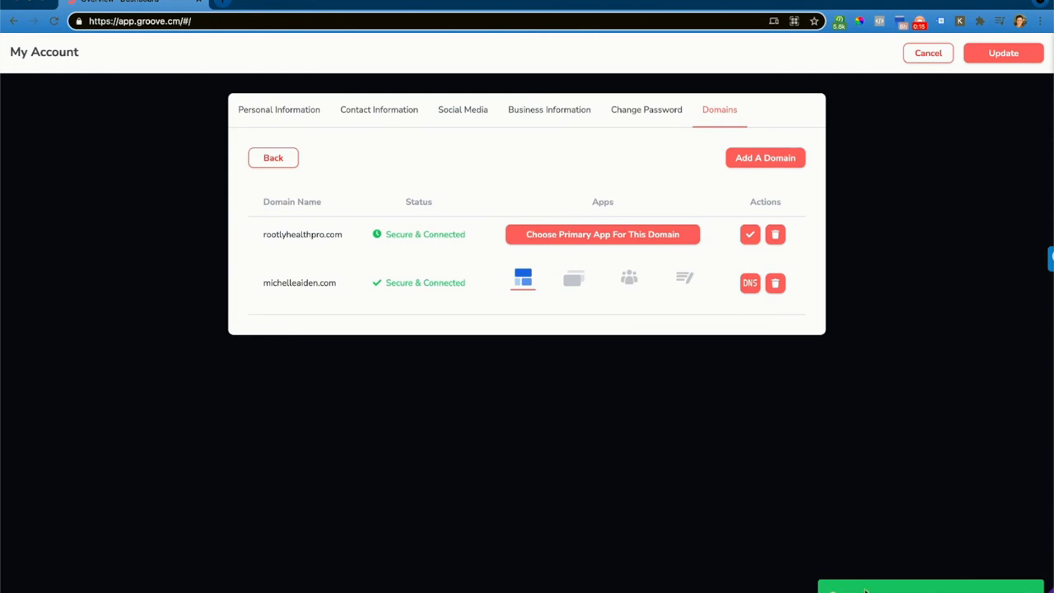
mouse_move(600, 134)
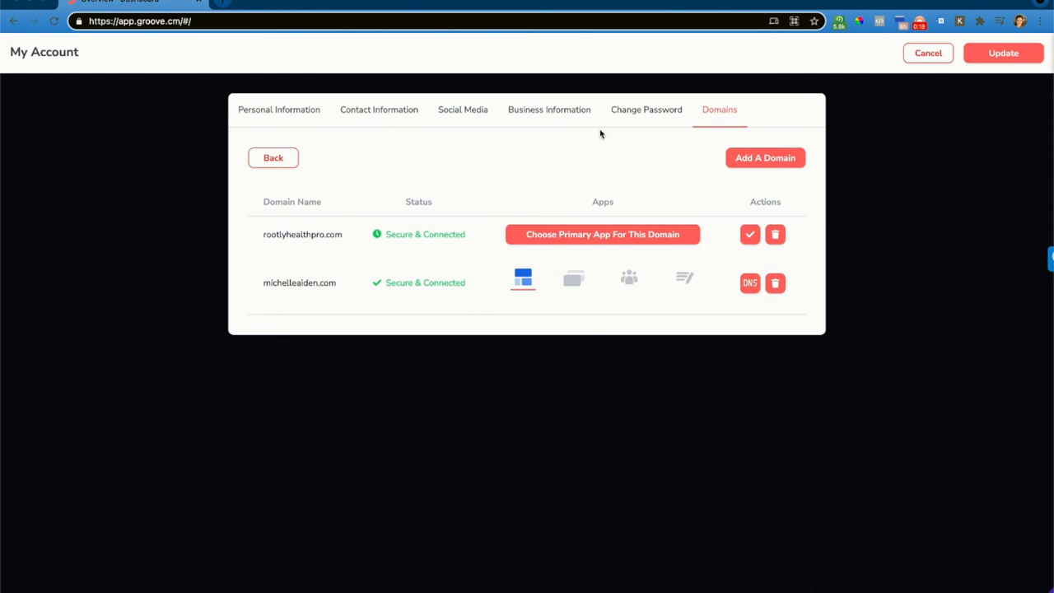
mouse_move(372, 244)
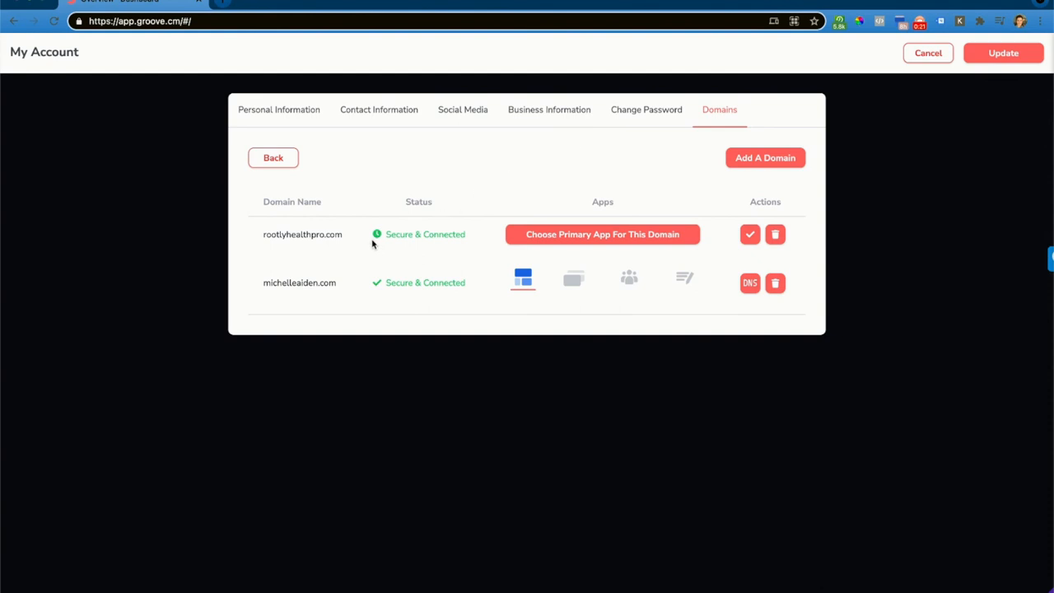
mouse_move(403, 254)
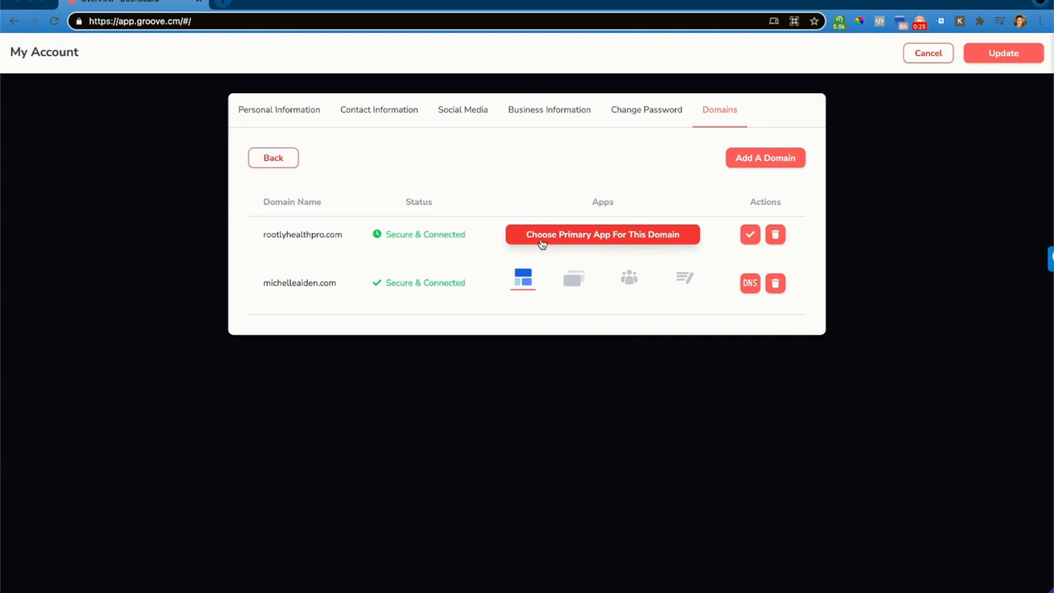
Open the primary app chooser for rootlyhealthpro.com, showing GroovePages among the app options
left_click(602, 234)
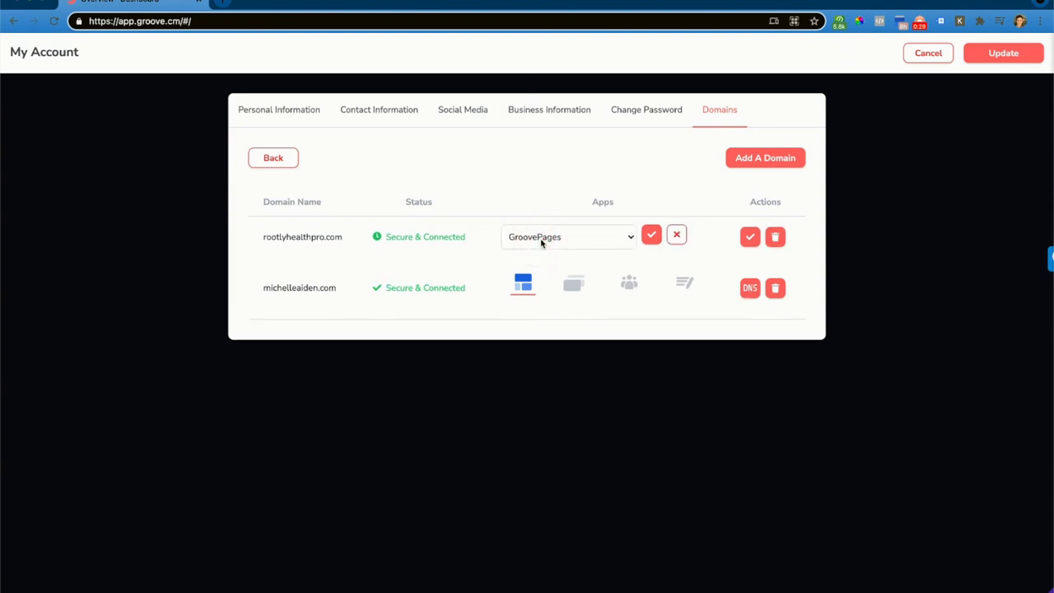
left_click(568, 237)
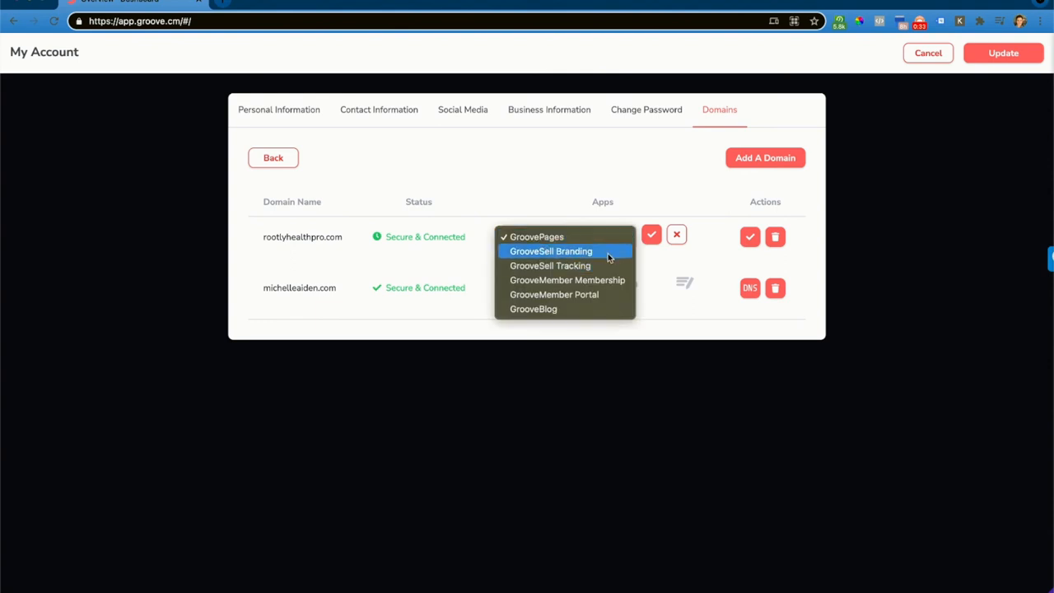
mouse_move(568, 280)
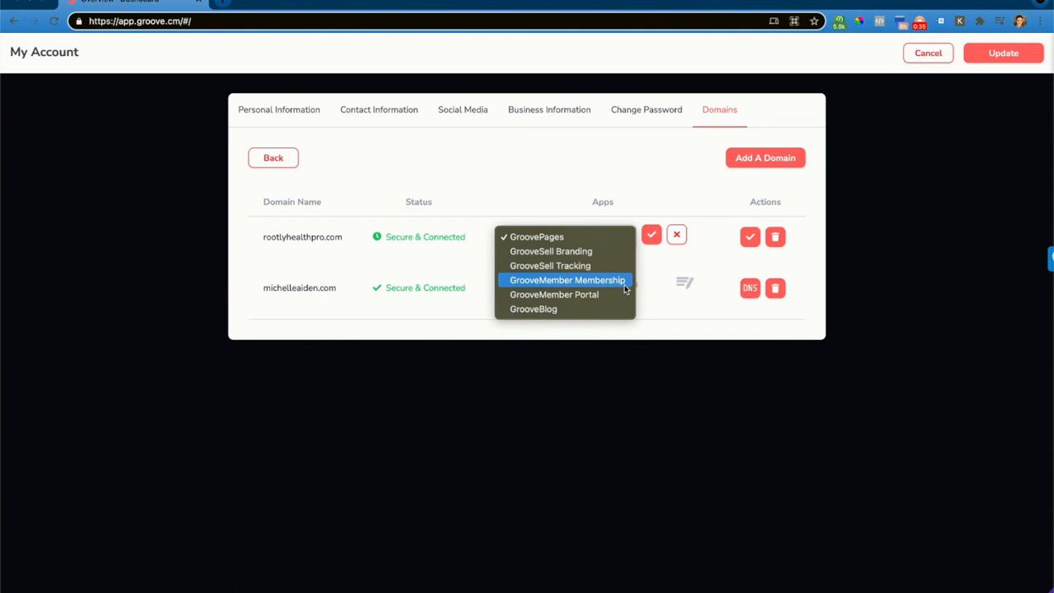
mouse_move(554, 294)
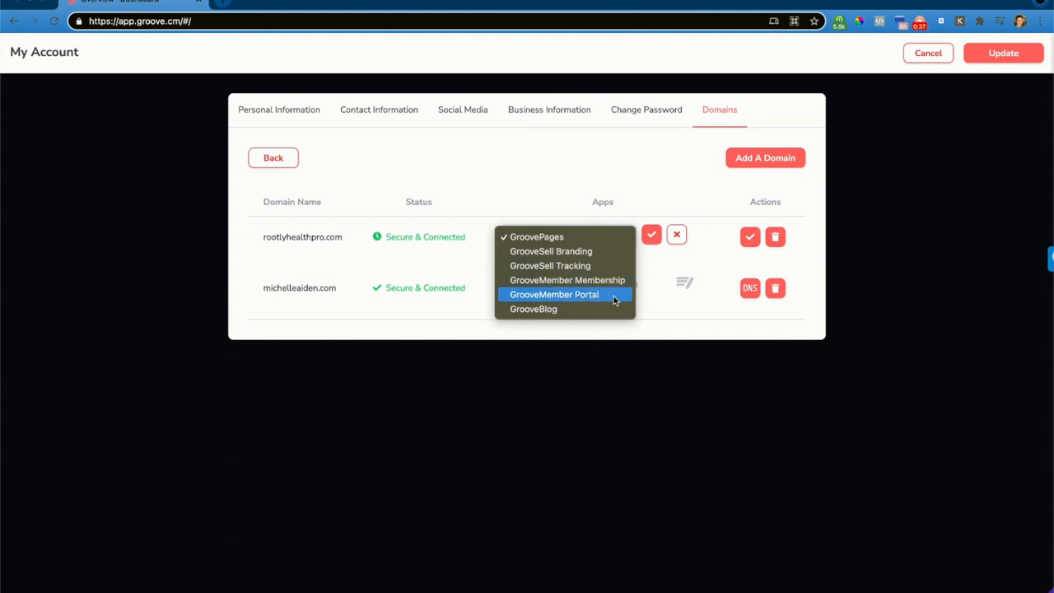
mouse_move(600, 320)
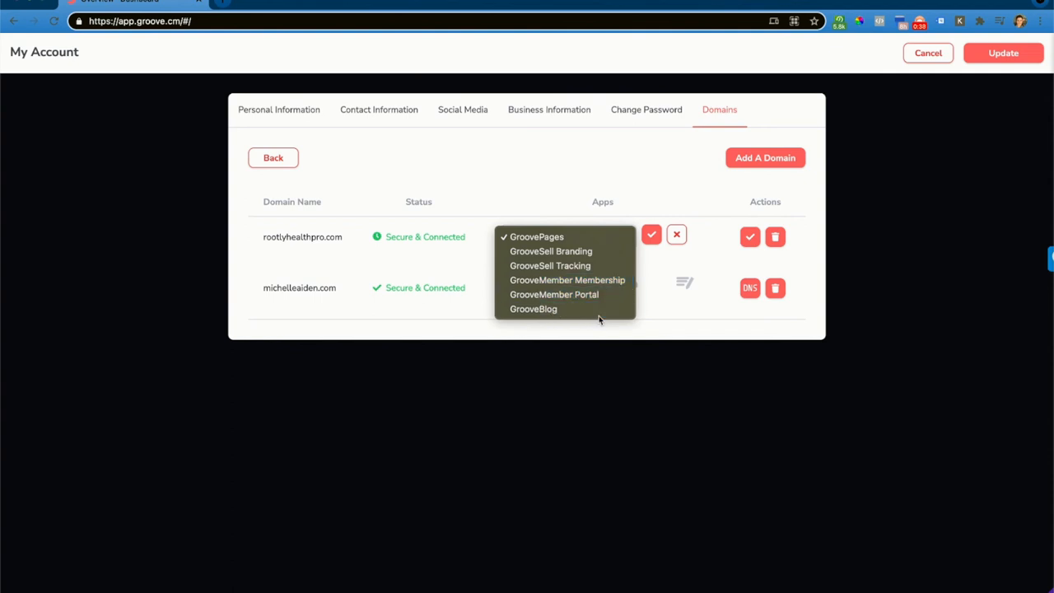
mouse_move(550, 265)
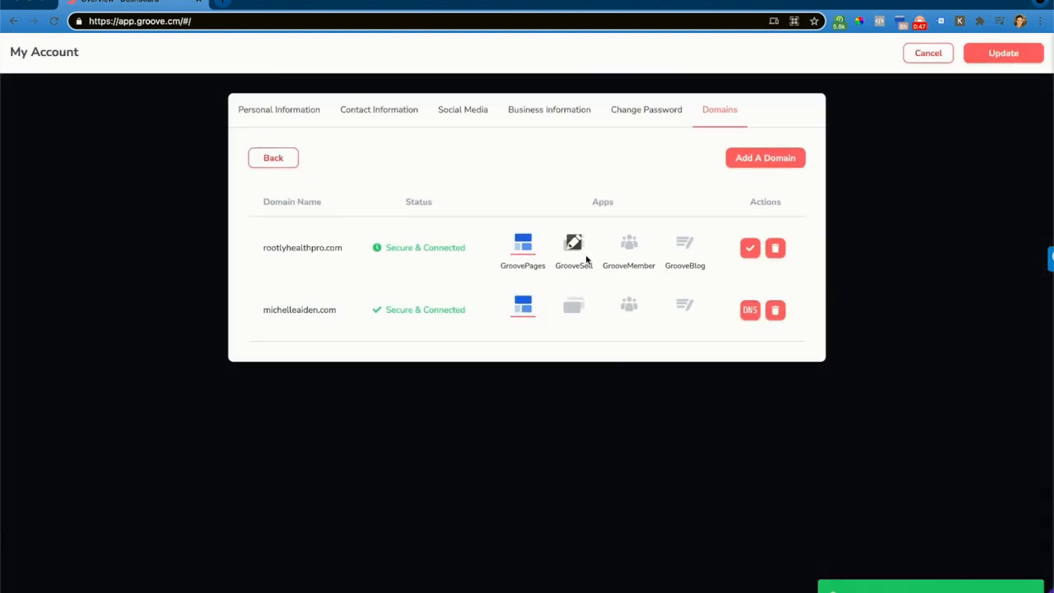
left_click(573, 242)
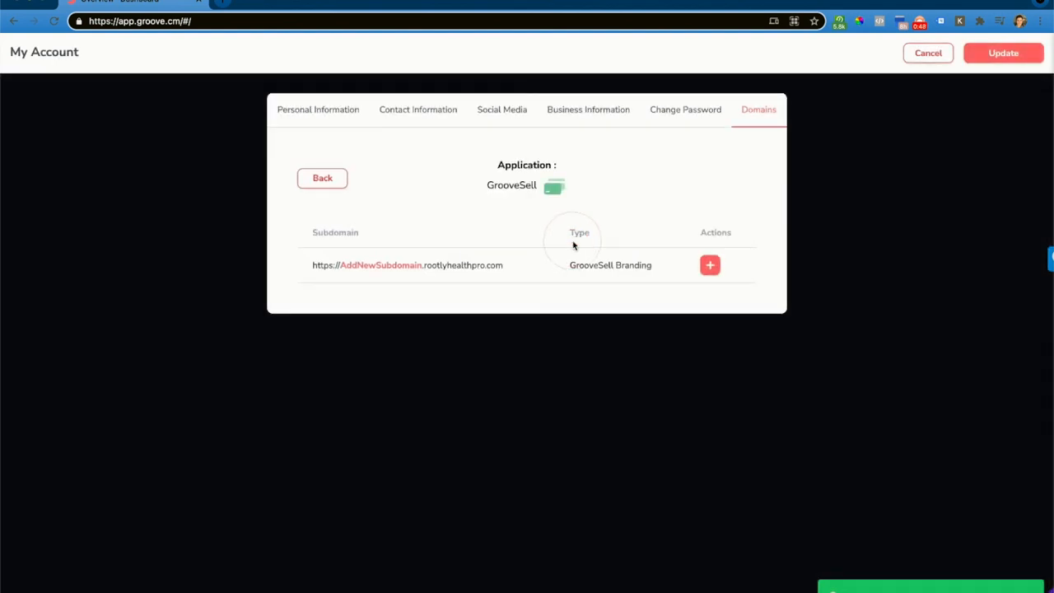
mouse_move(606, 285)
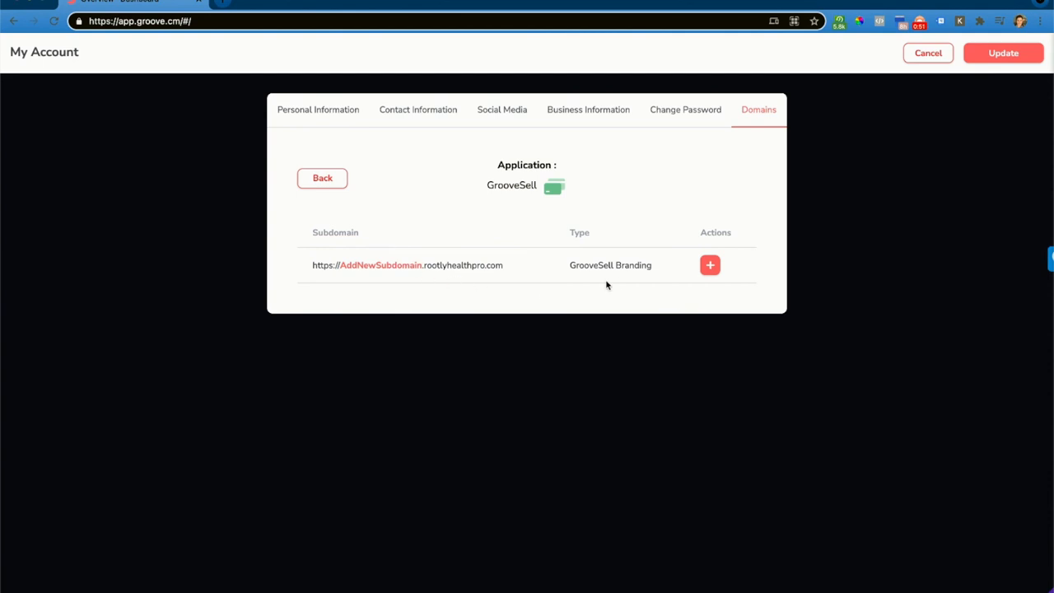
mouse_move(352, 267)
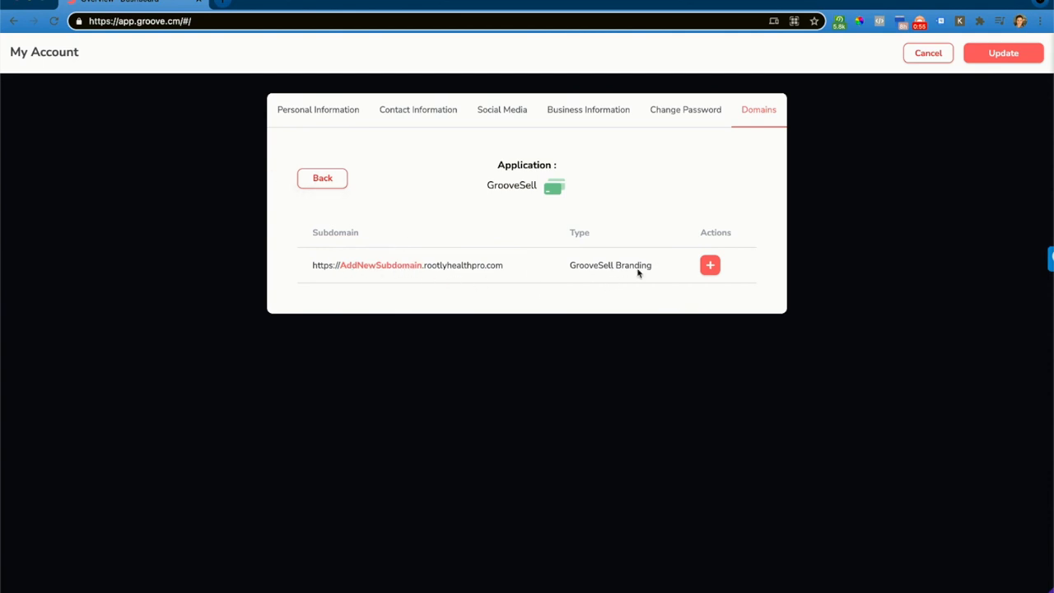
mouse_move(374, 275)
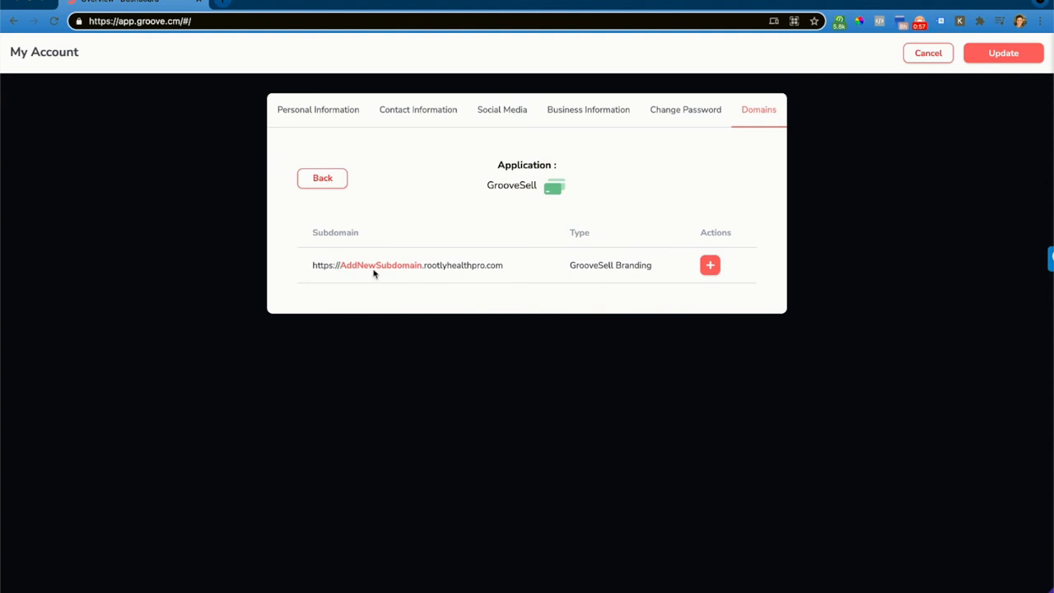
mouse_move(520, 276)
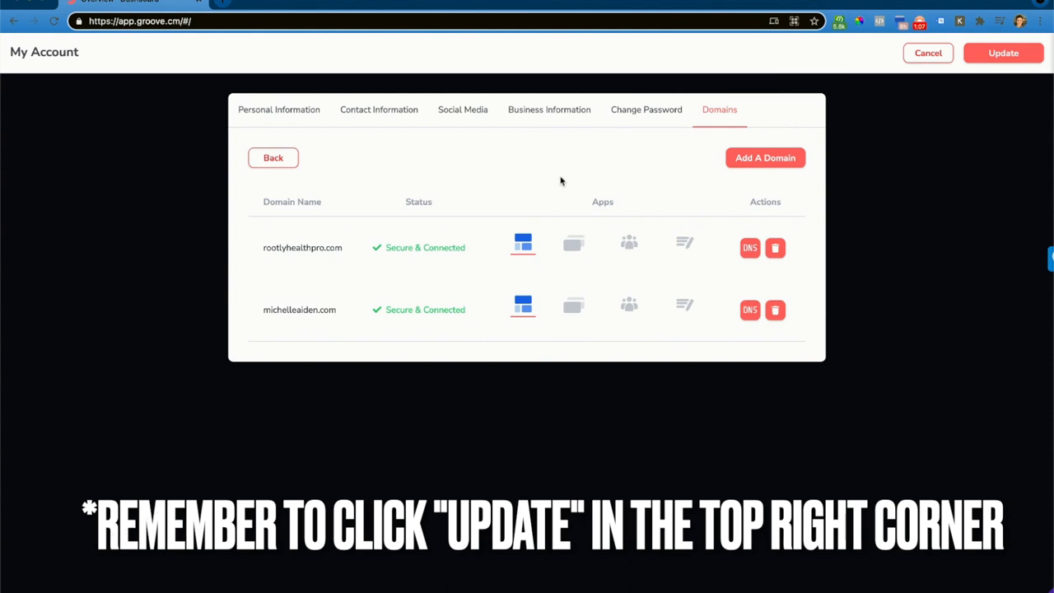
mouse_move(584, 169)
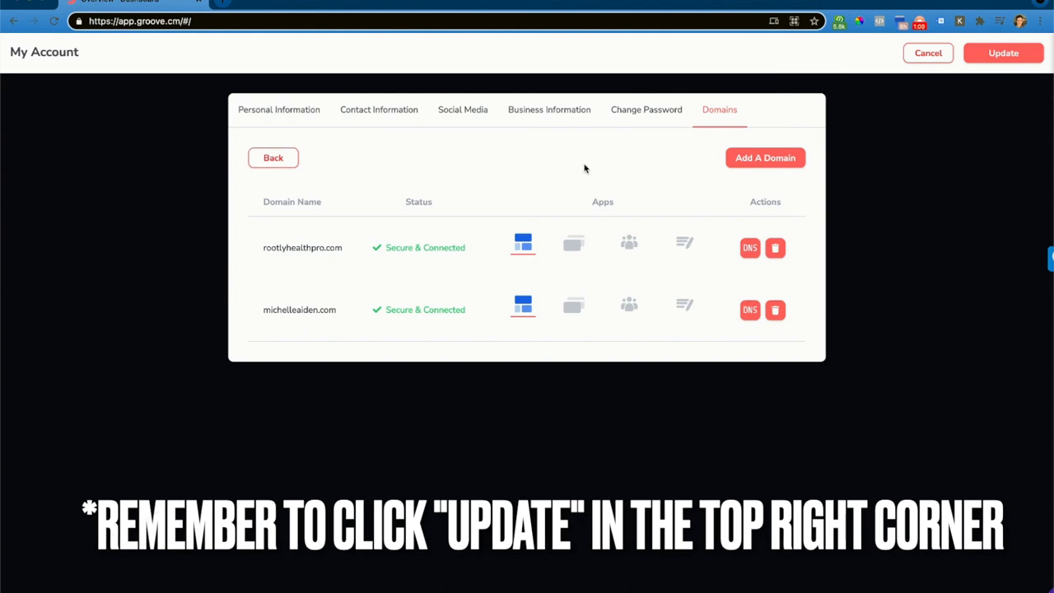